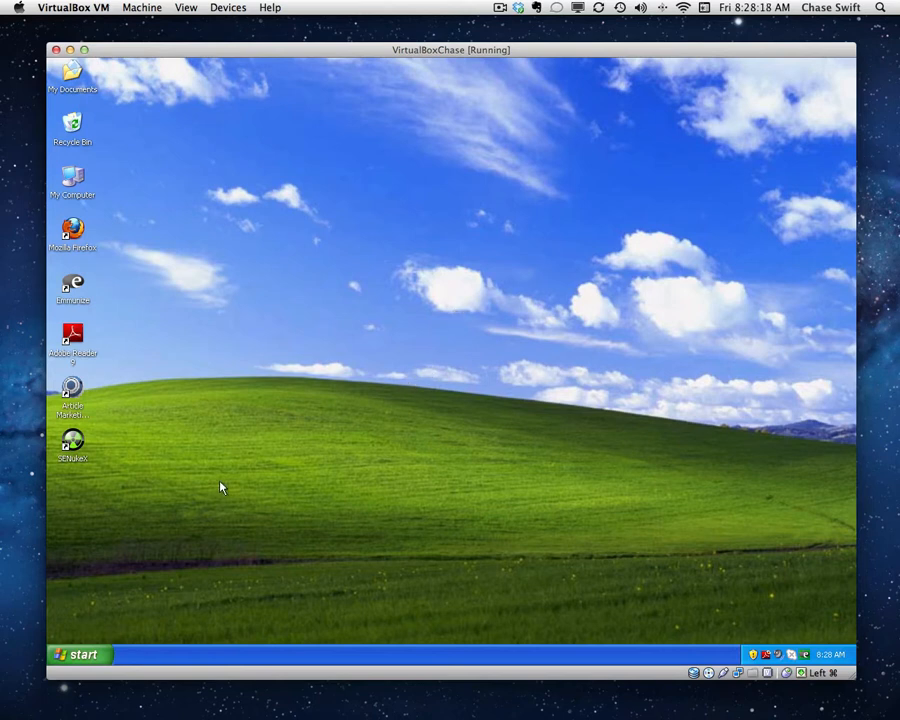
pyautogui.moveTo(78, 656)
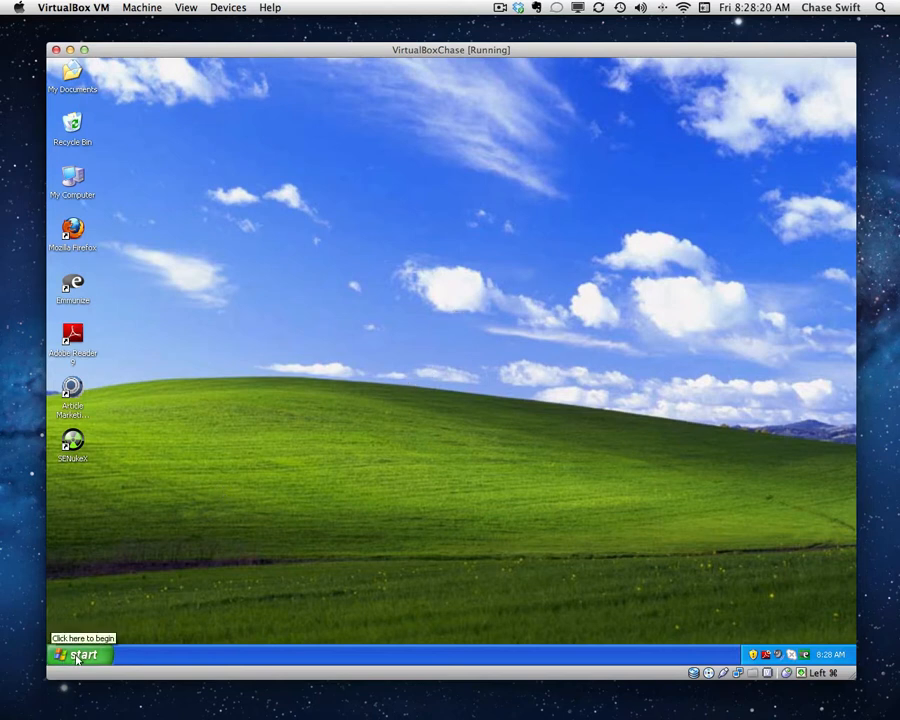
# Launch Firefox on the TrafficWave home page and sign in with the saved credentials.
pyautogui.click(76, 656)
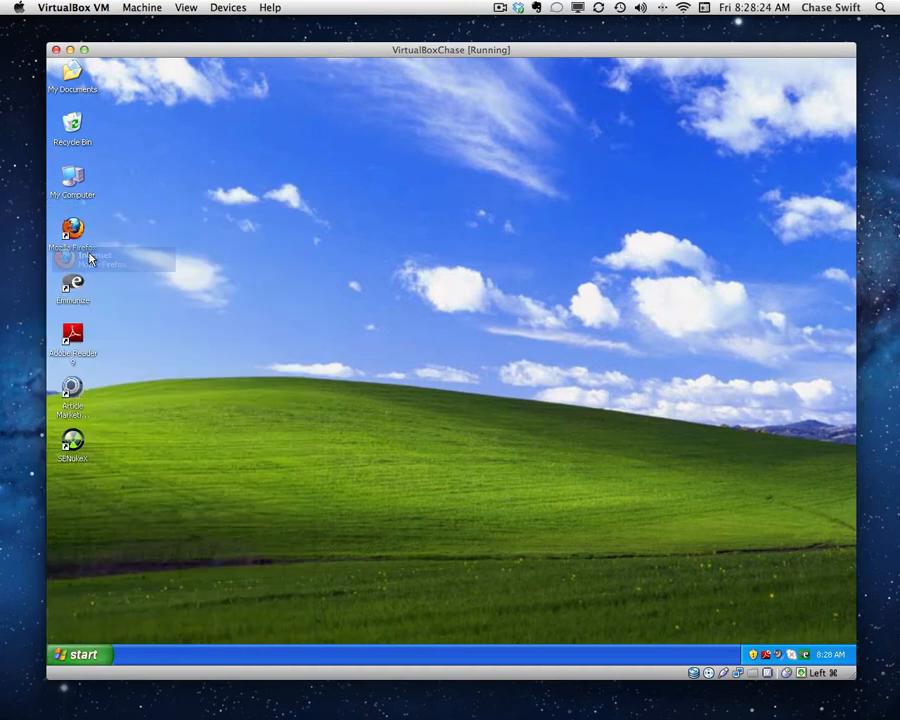
pyautogui.doubleClick(72, 228)
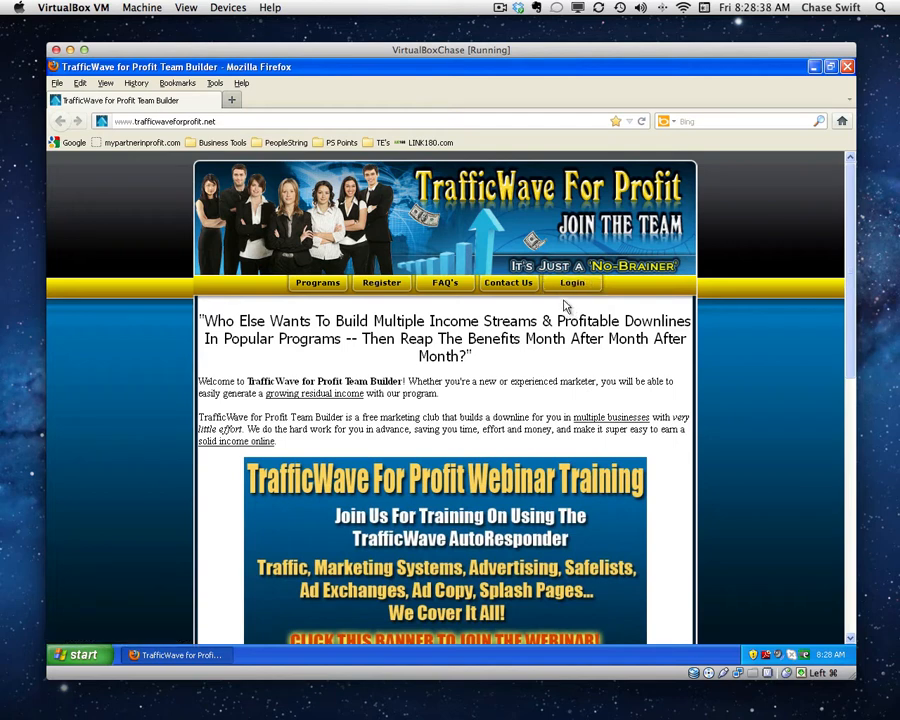
pyautogui.click(572, 284)
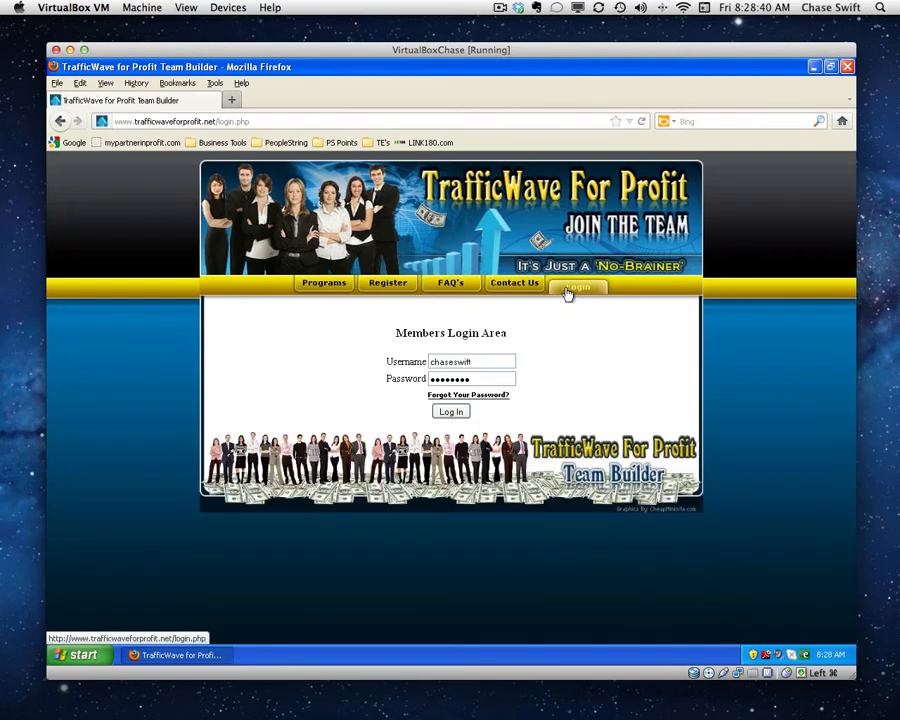
pyautogui.click(450, 412)
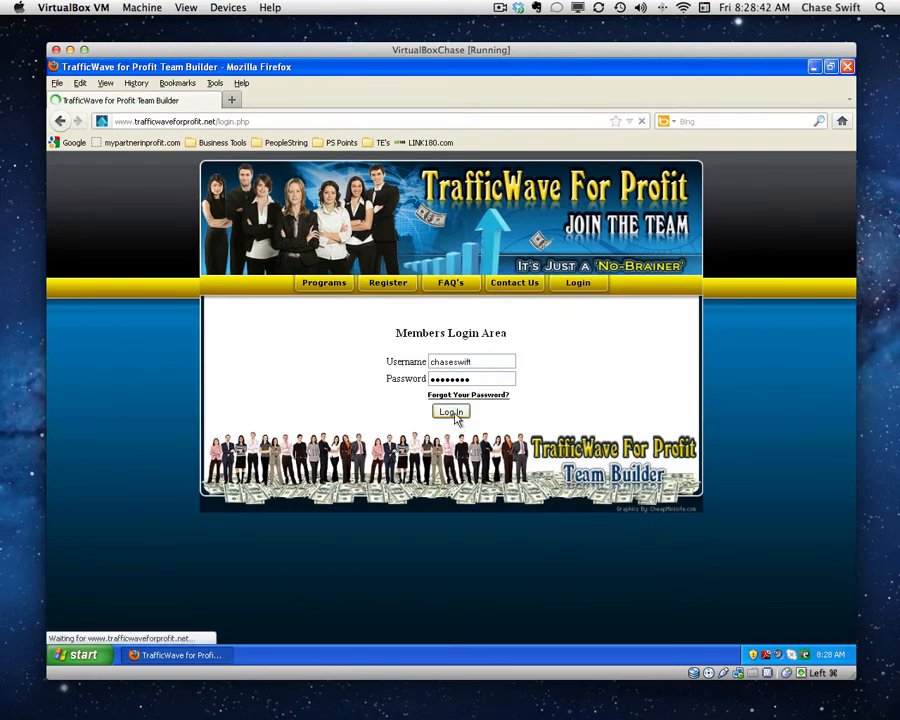
pyautogui.click(450, 412)
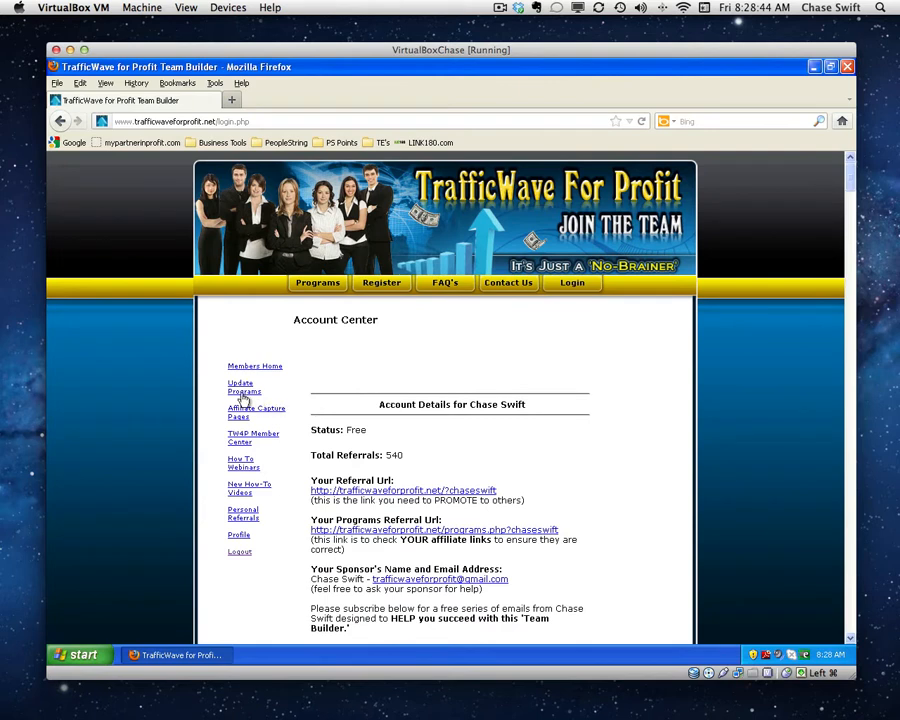
# Go to Update Programs and browse down the affiliate program list with its ID fields.
pyautogui.click(244, 390)
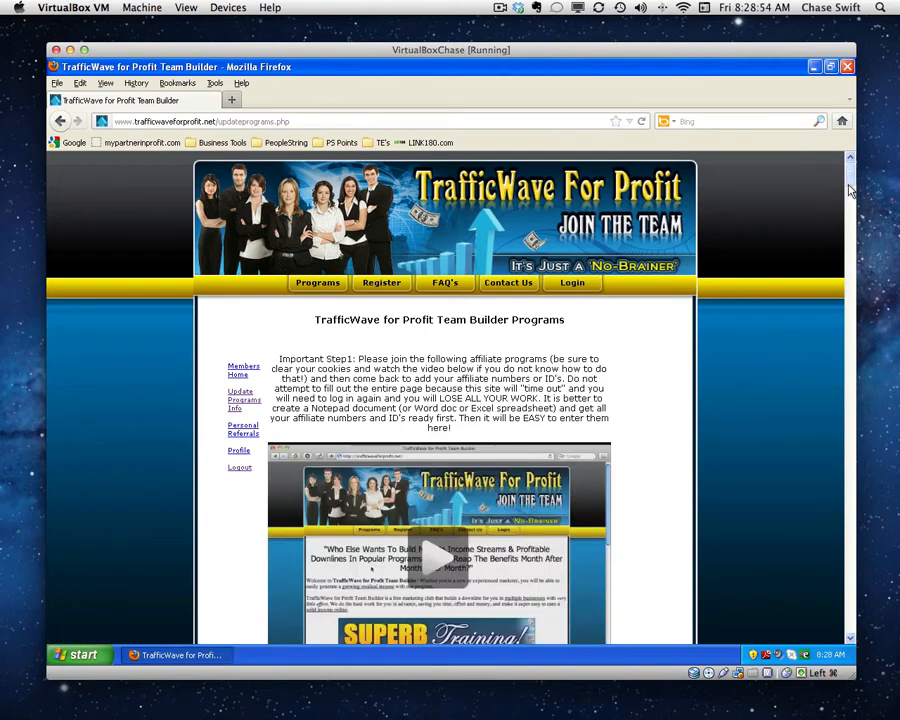
pyautogui.scroll(-3)
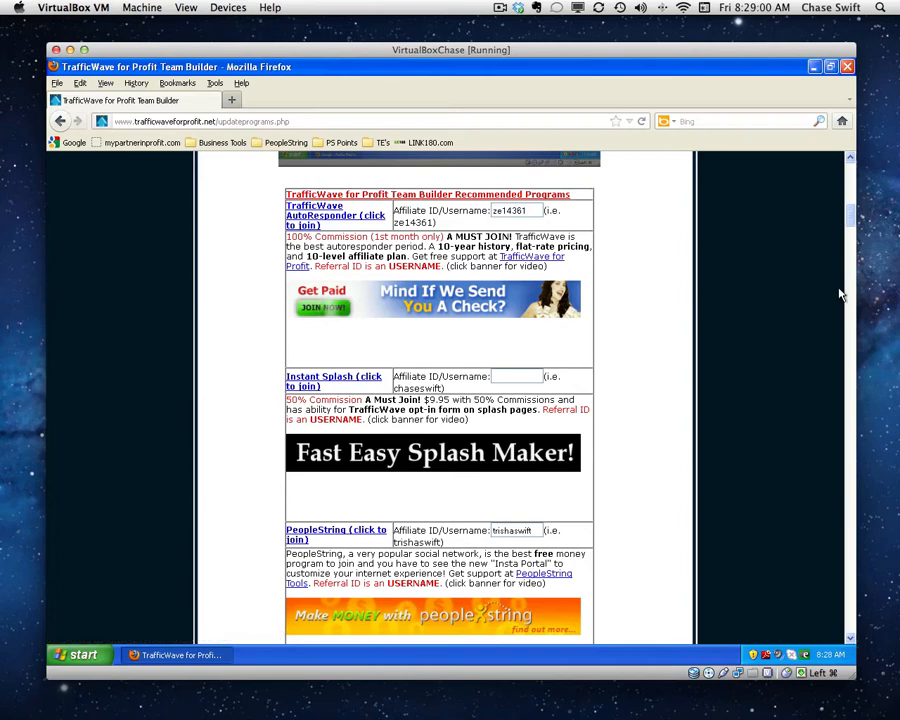
pyautogui.scroll(-3)
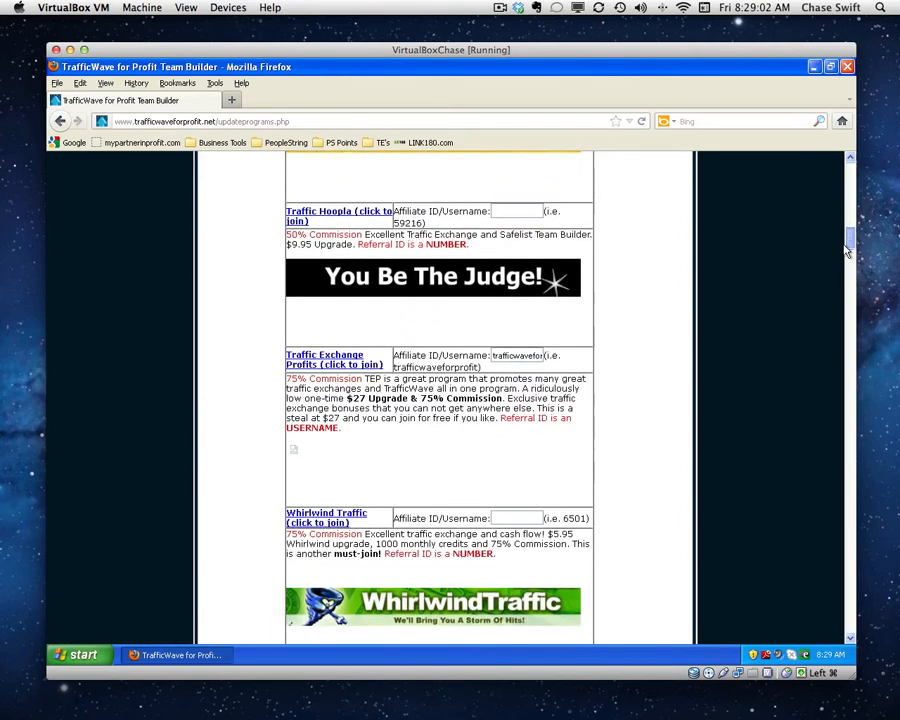
pyautogui.scroll(-3)
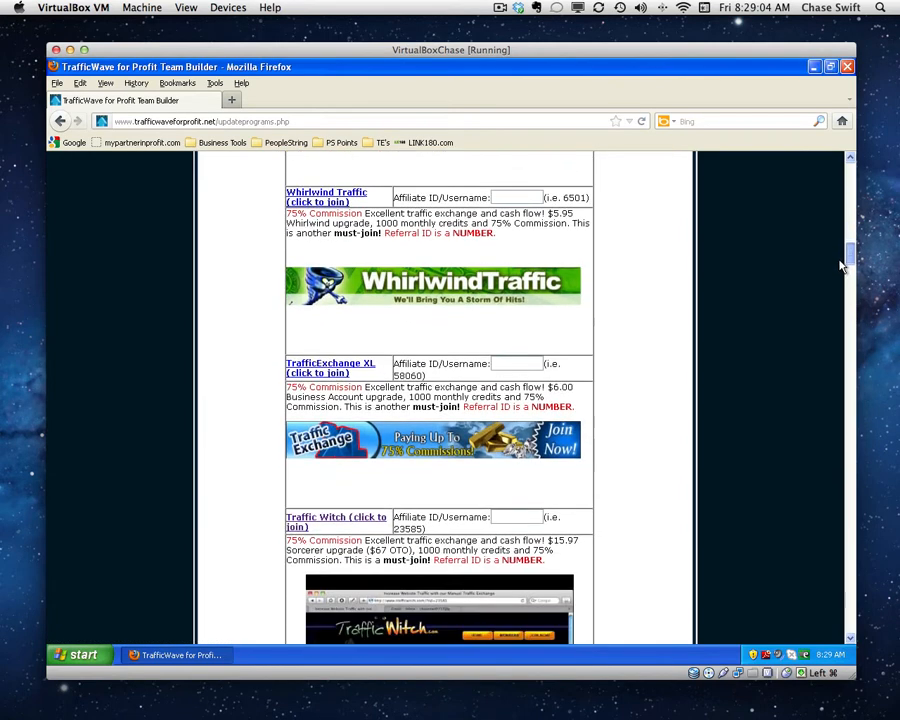
pyautogui.scroll(-3)
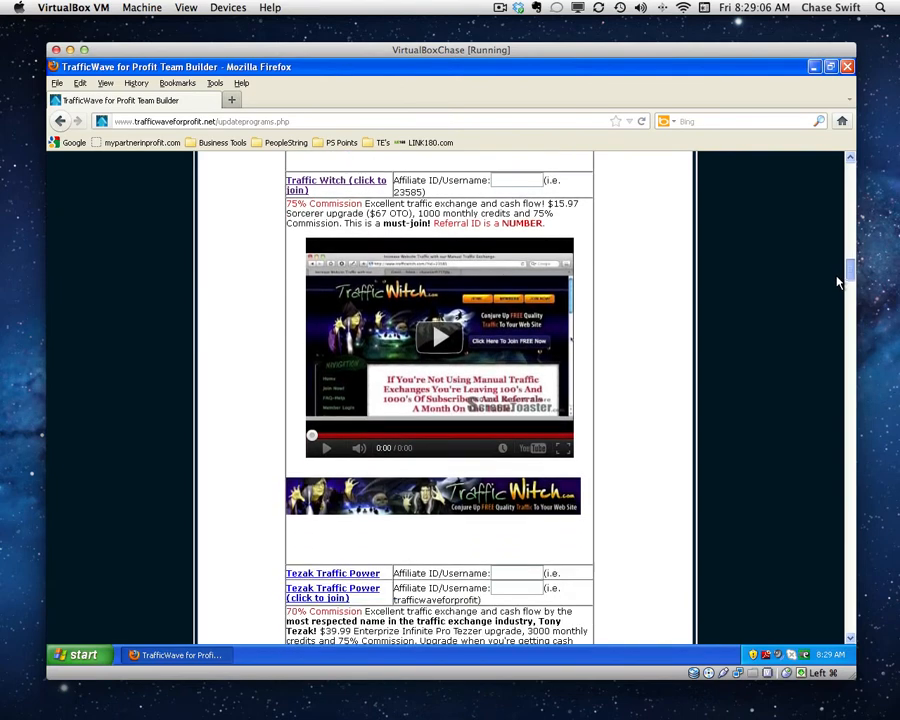
pyautogui.scroll(-3)
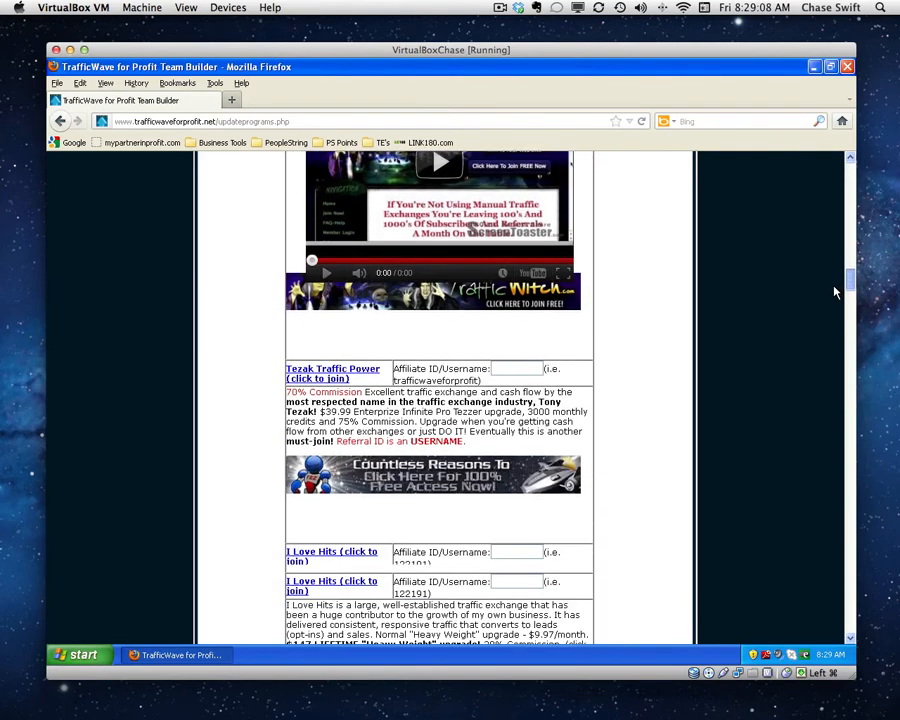
pyautogui.scroll(-3)
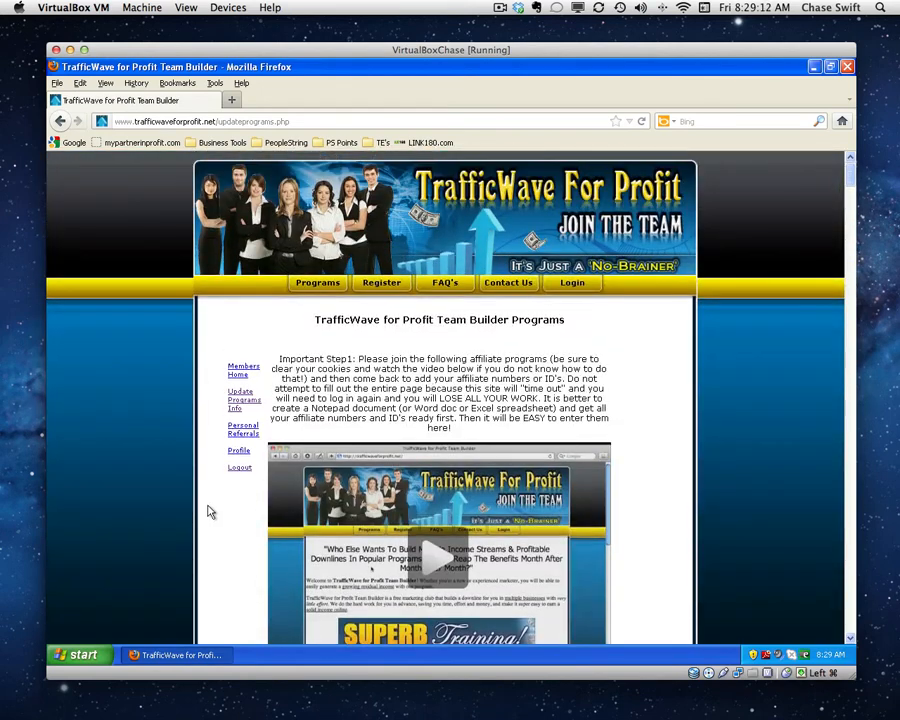
# Log out to the goodbye page and add a second, empty browser tab.
pyautogui.click(240, 468)
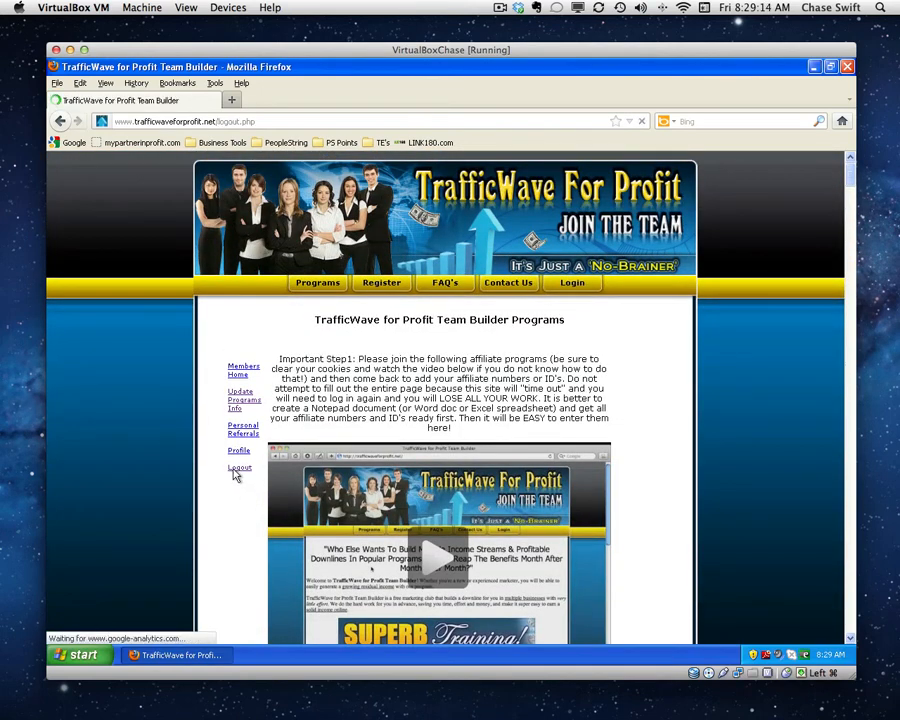
pyautogui.click(240, 468)
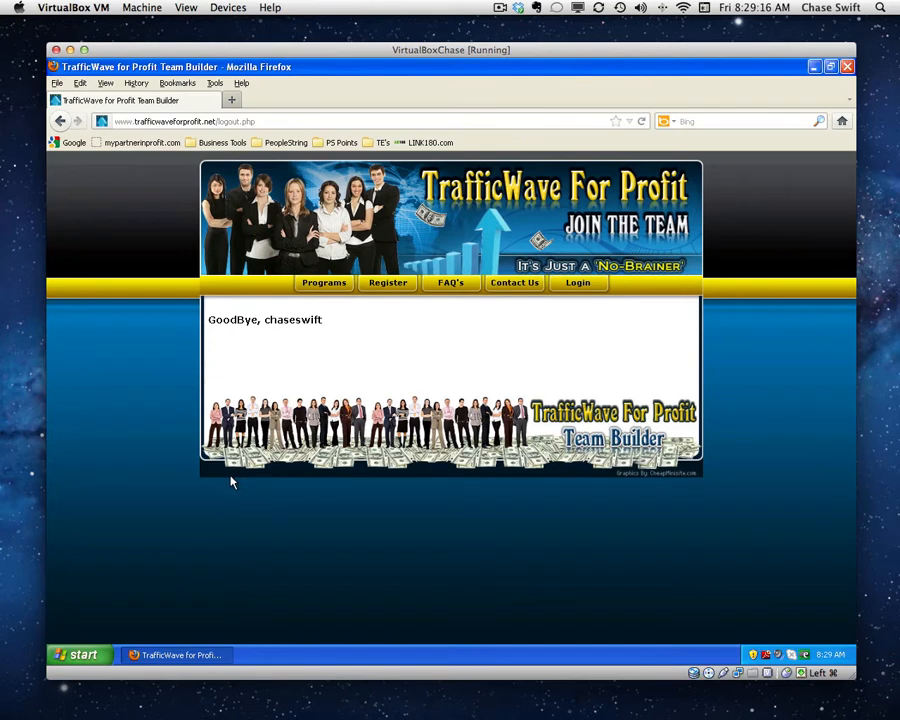
pyautogui.moveTo(312, 476)
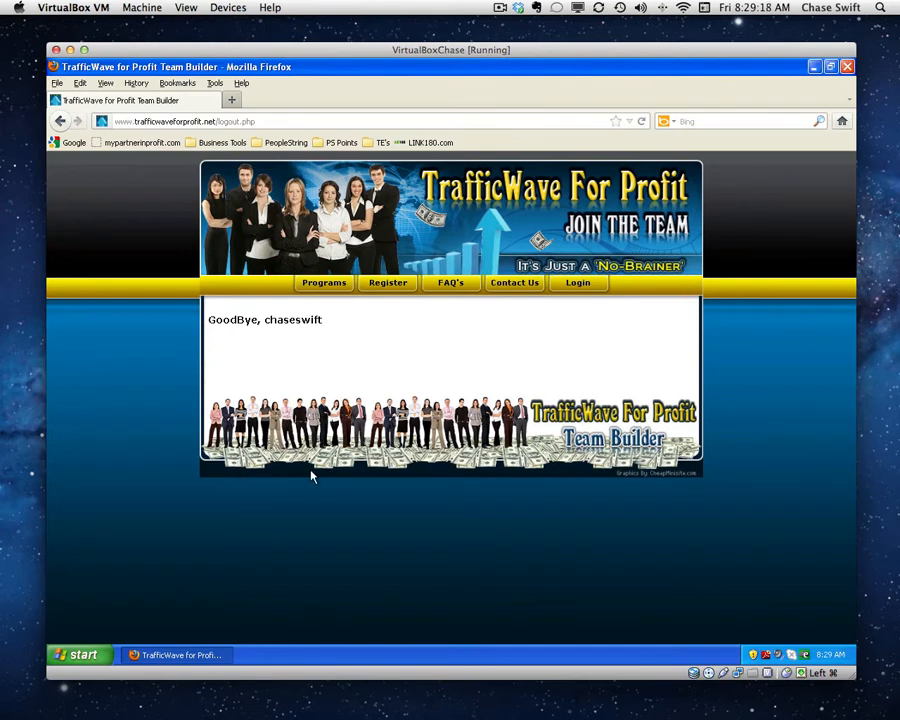
pyautogui.moveTo(408, 348)
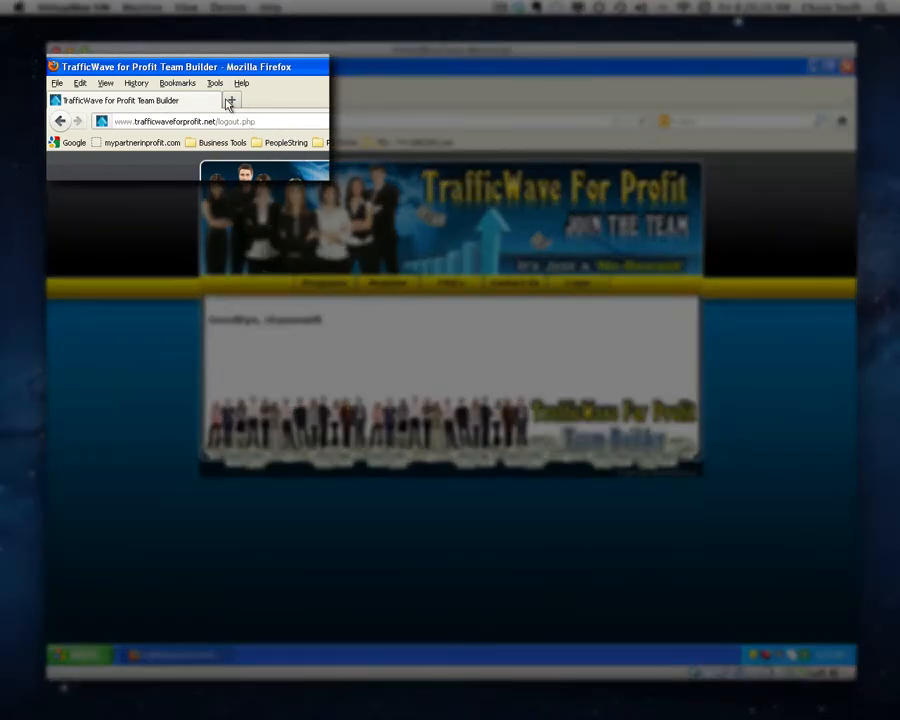
pyautogui.moveTo(230, 104)
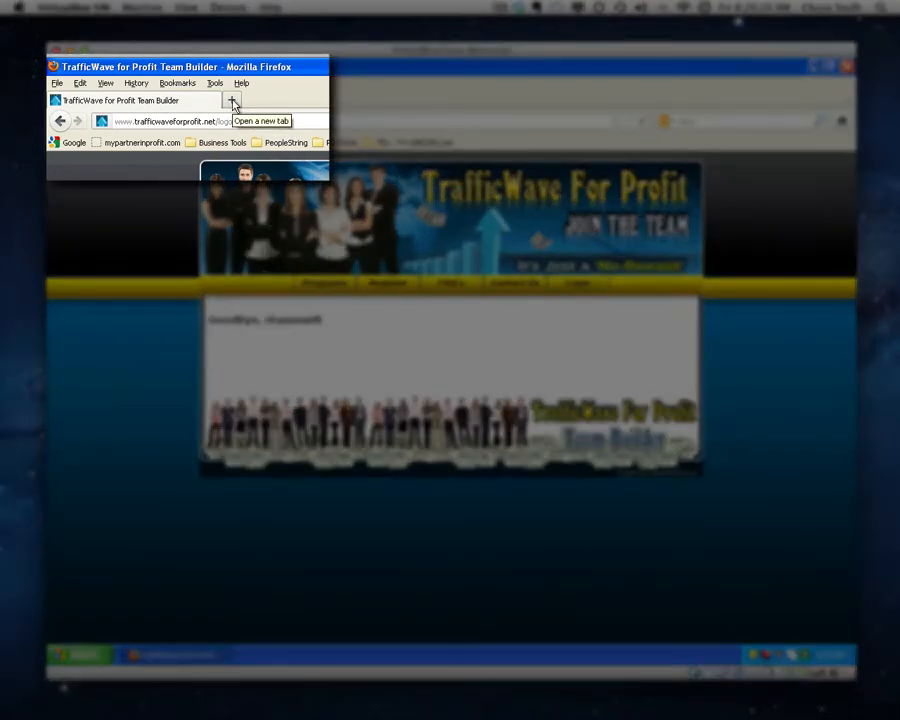
pyautogui.click(228, 120)
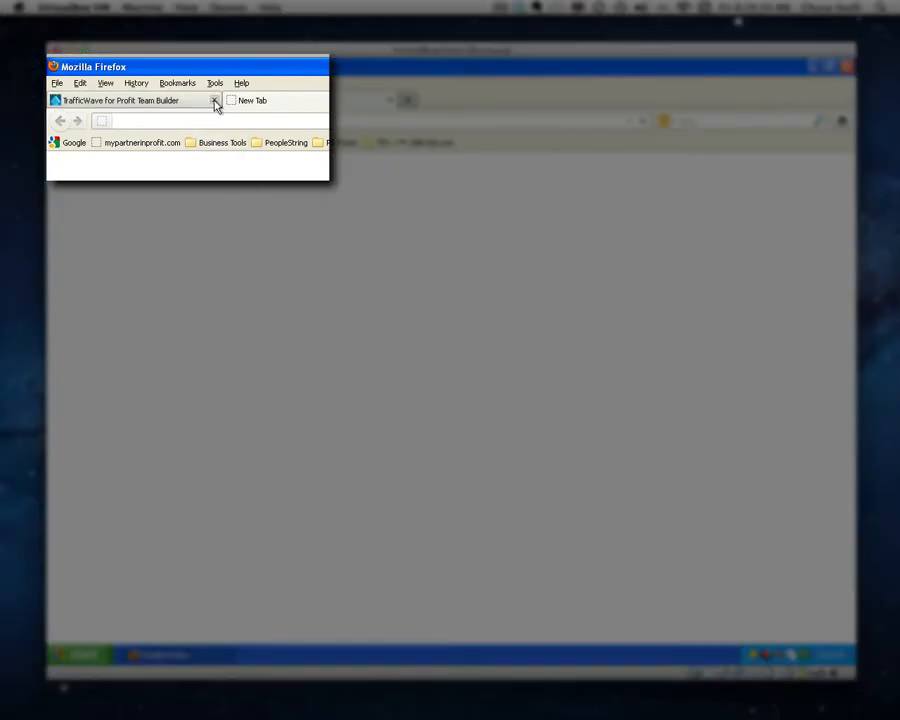
# Close the TrafficWave tab, leaving the blank tab, and pull down the Tools menu.
pyautogui.click(216, 102)
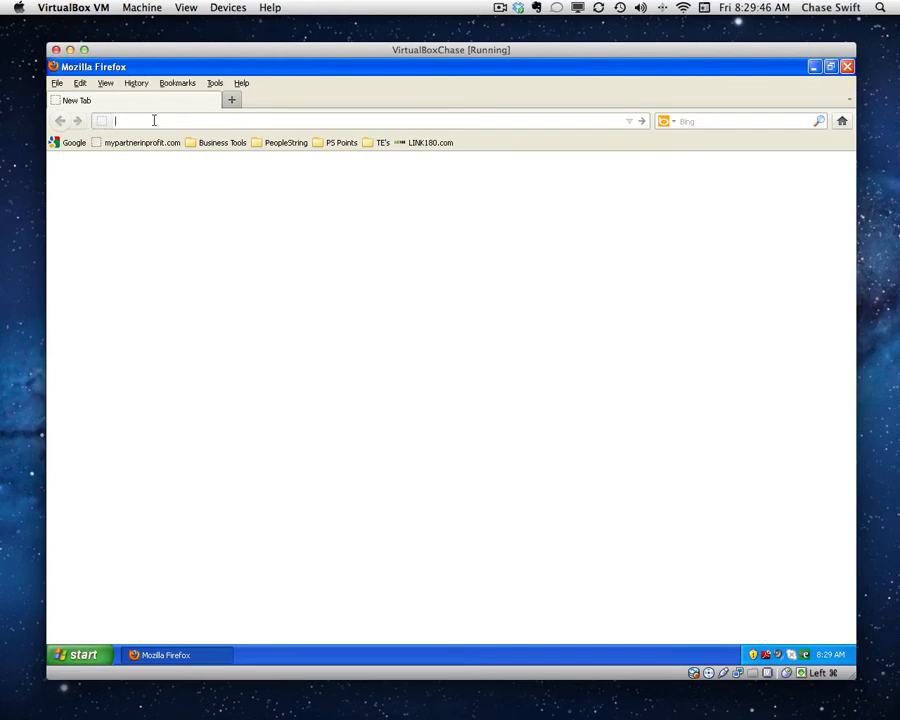
pyautogui.click(212, 82)
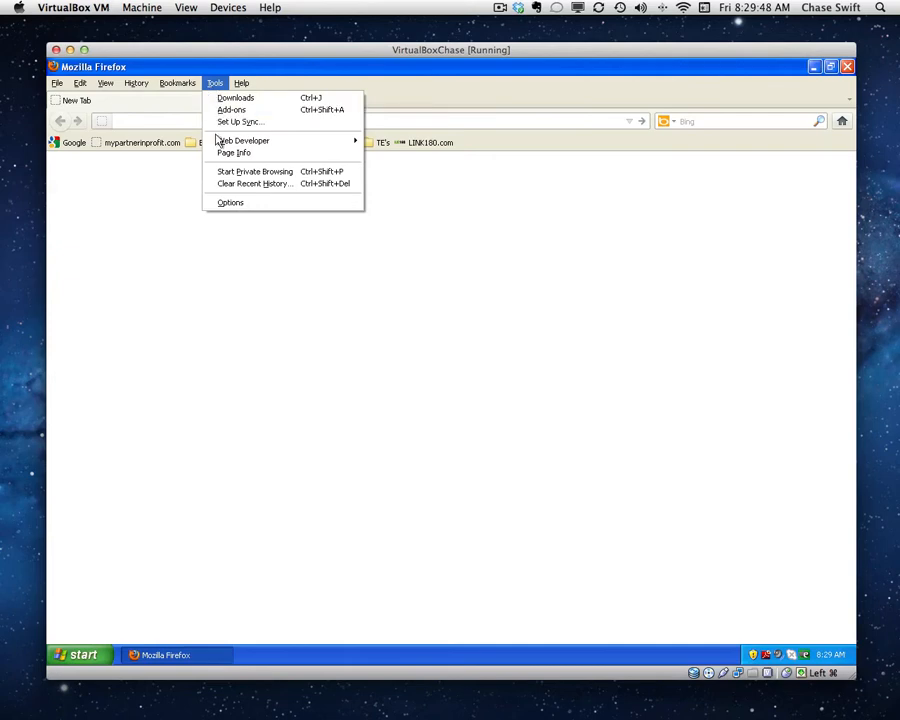
pyautogui.moveTo(230, 204)
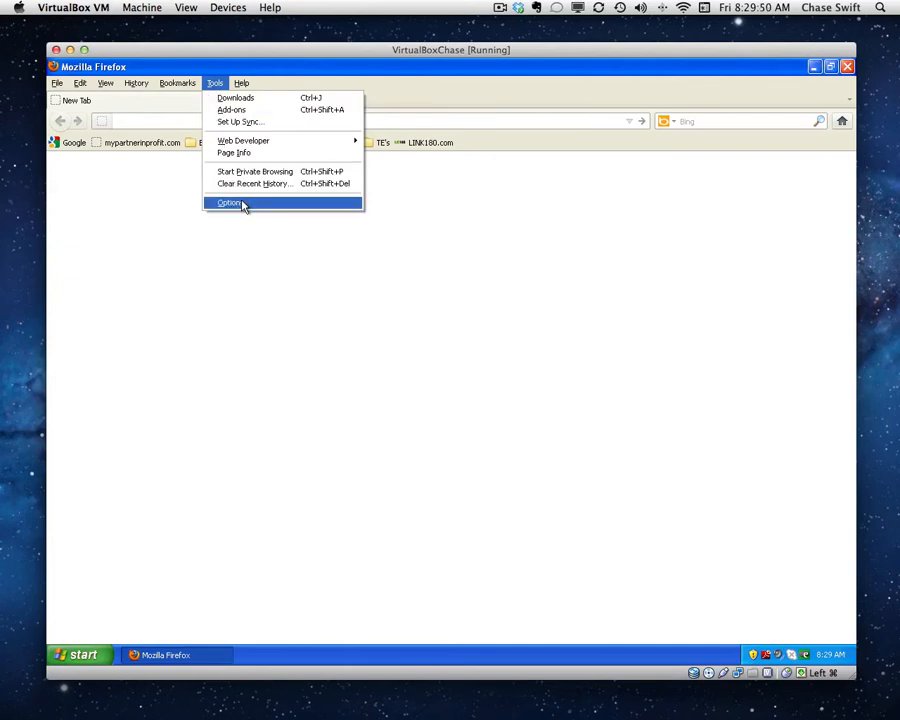
# Reach the Privacy panel of Firefox Options via Tools > Options.
pyautogui.click(228, 204)
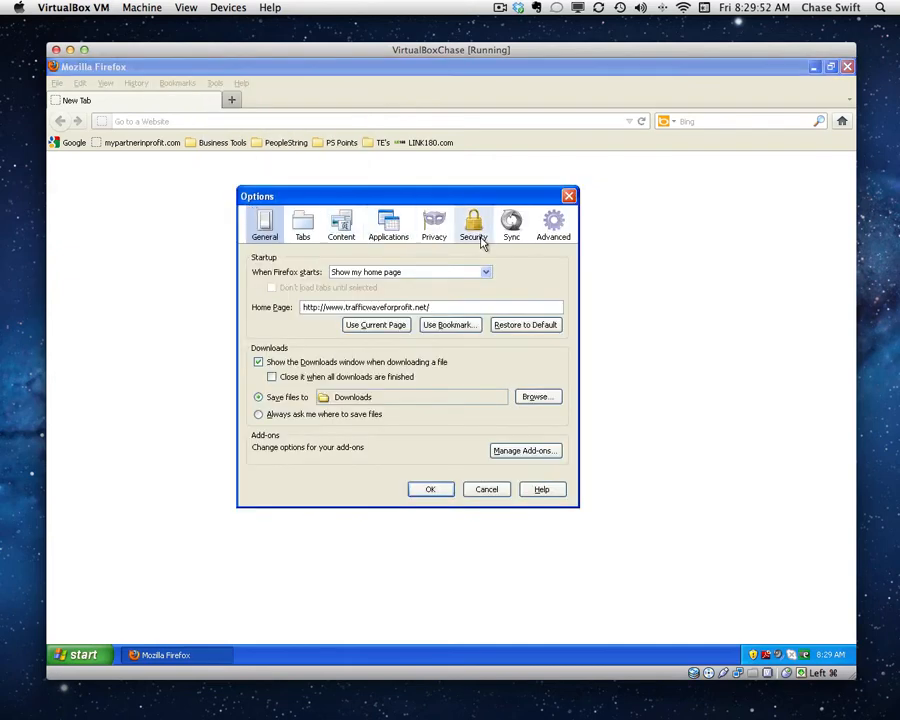
pyautogui.click(432, 224)
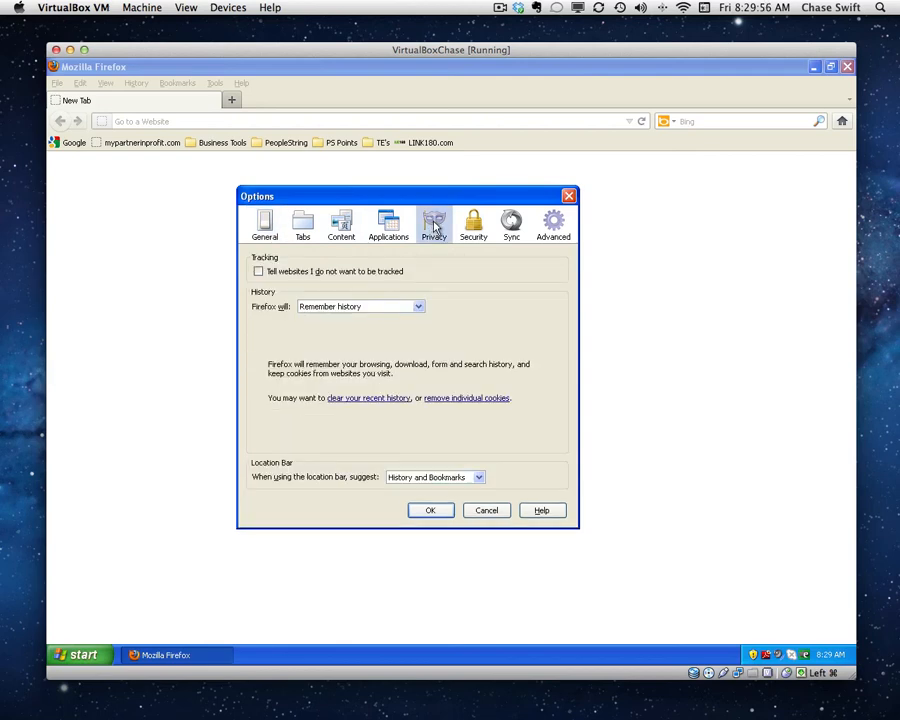
pyautogui.moveTo(456, 402)
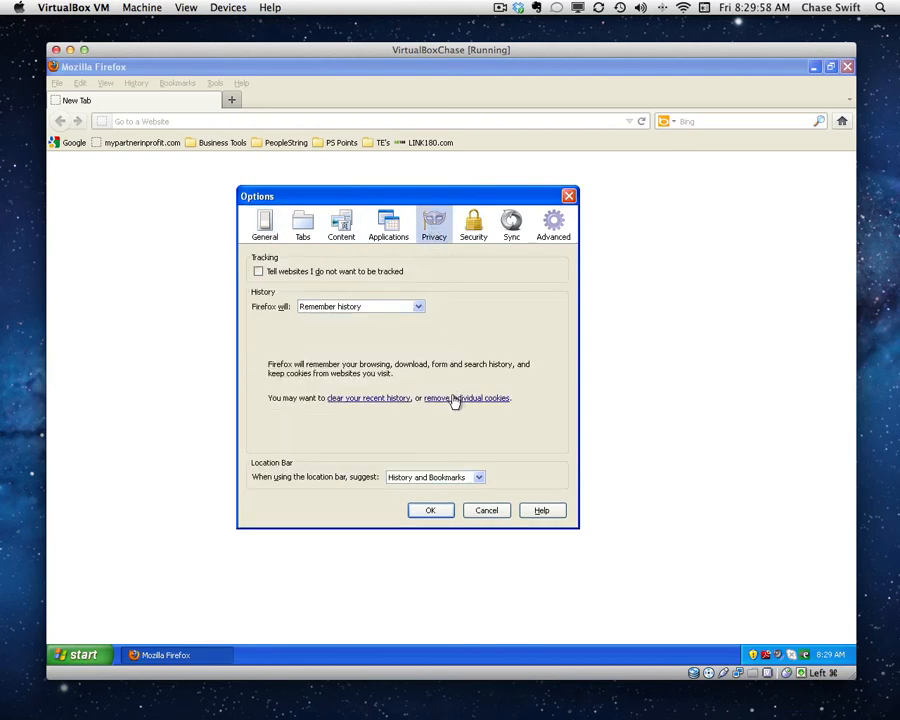
# Remove all stored cookies from the cookie list and accept the Options dialog.
pyautogui.click(466, 398)
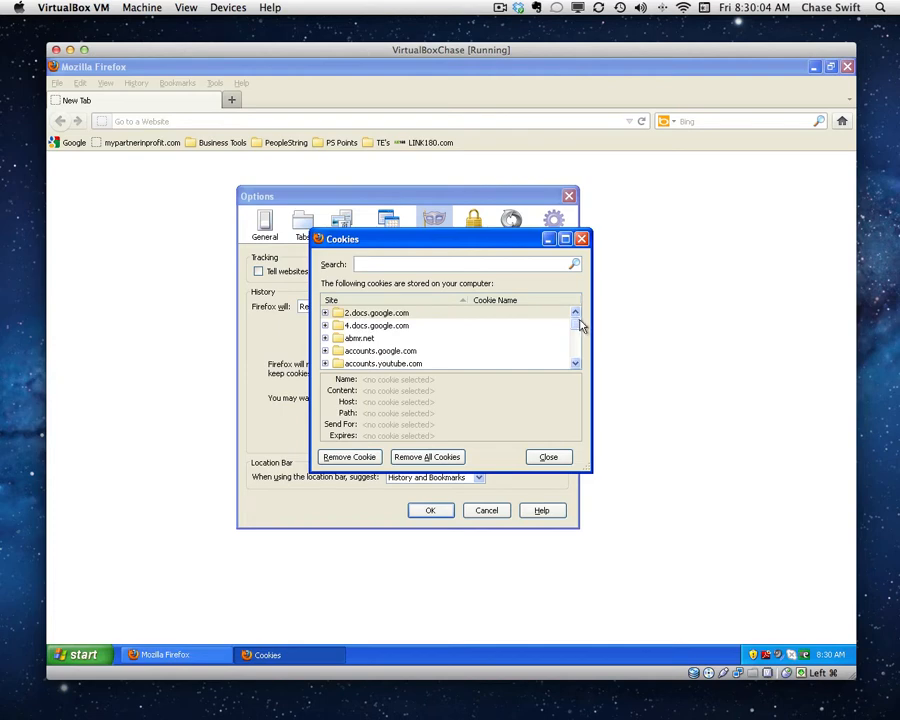
pyautogui.scroll(-3)
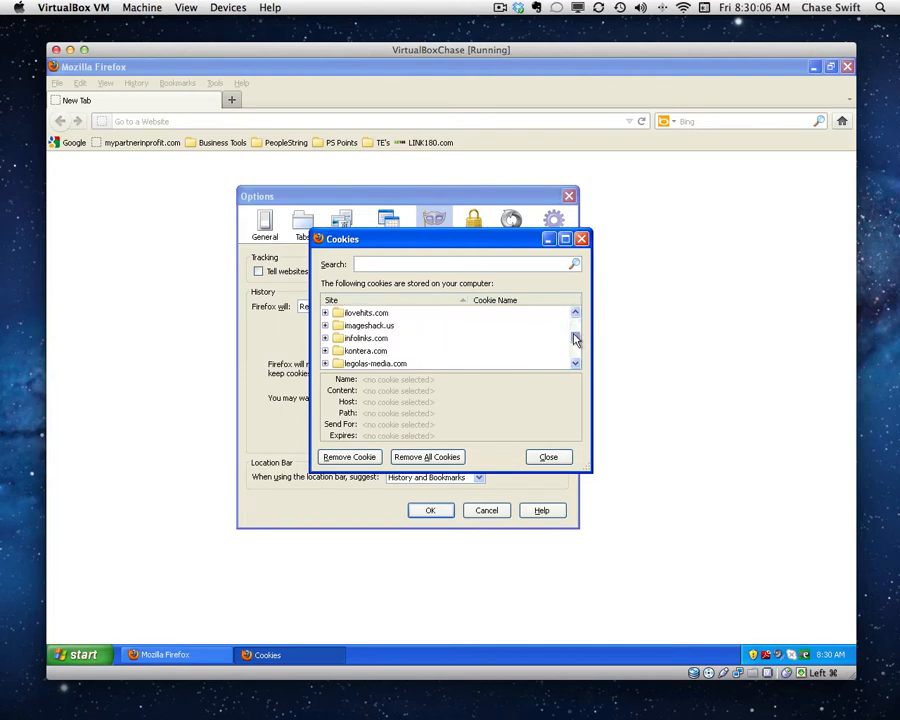
pyautogui.scroll(-3)
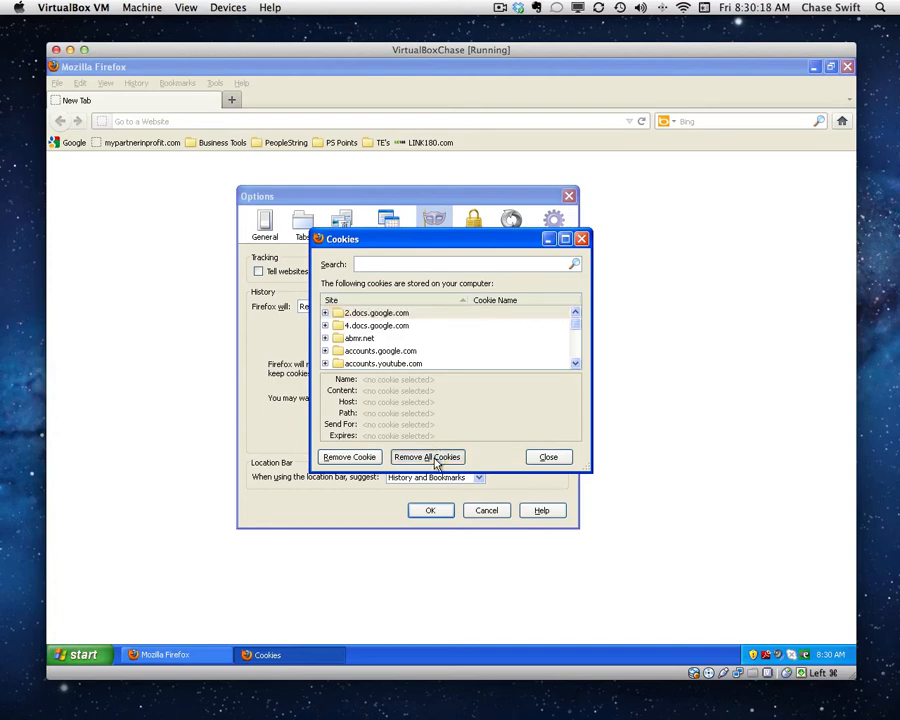
pyautogui.click(428, 456)
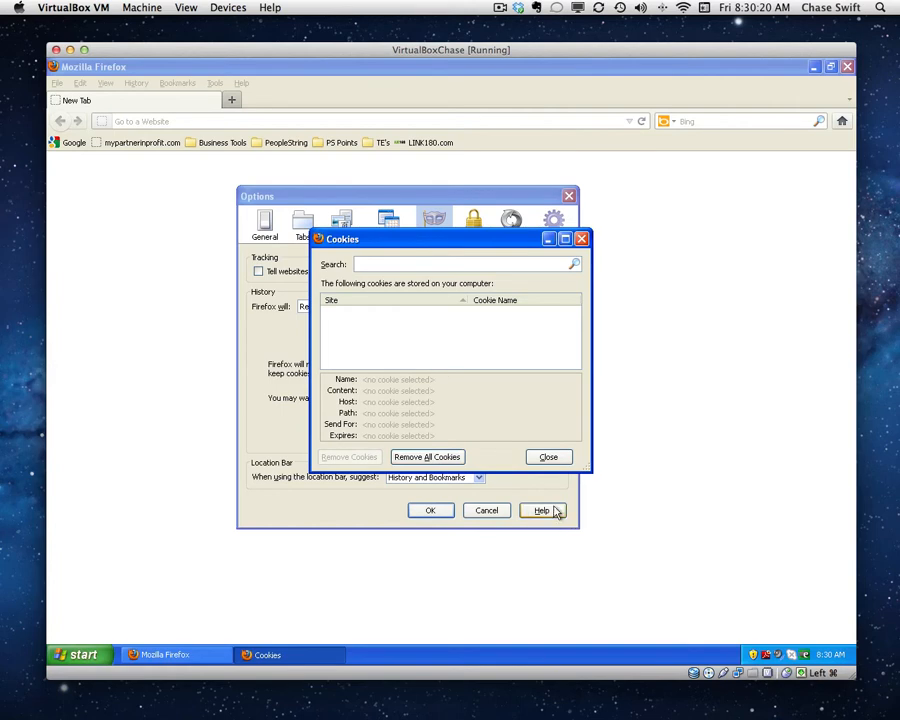
pyautogui.click(548, 456)
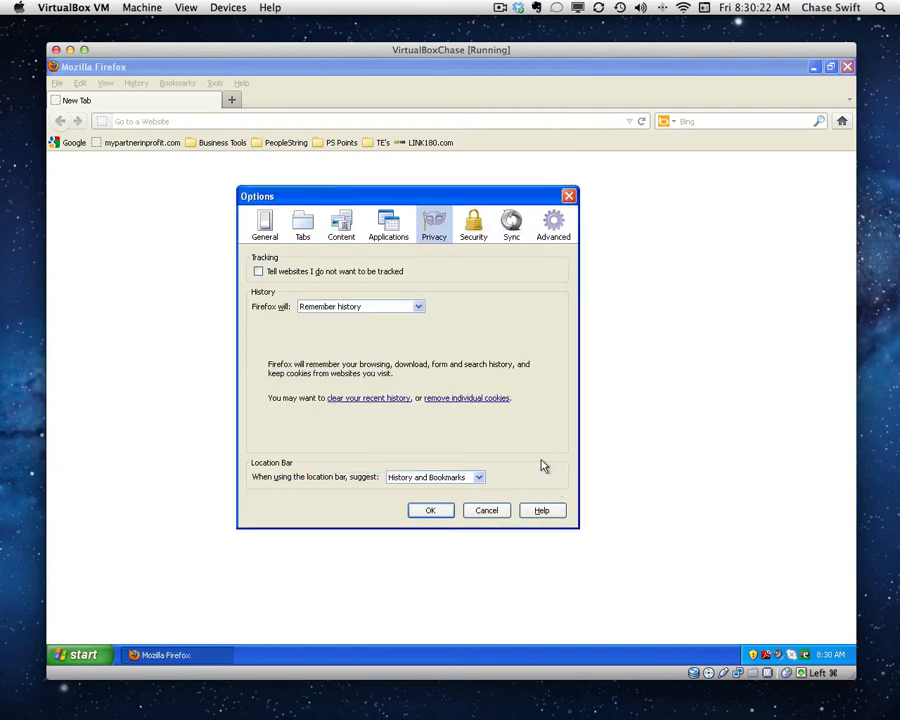
pyautogui.click(430, 510)
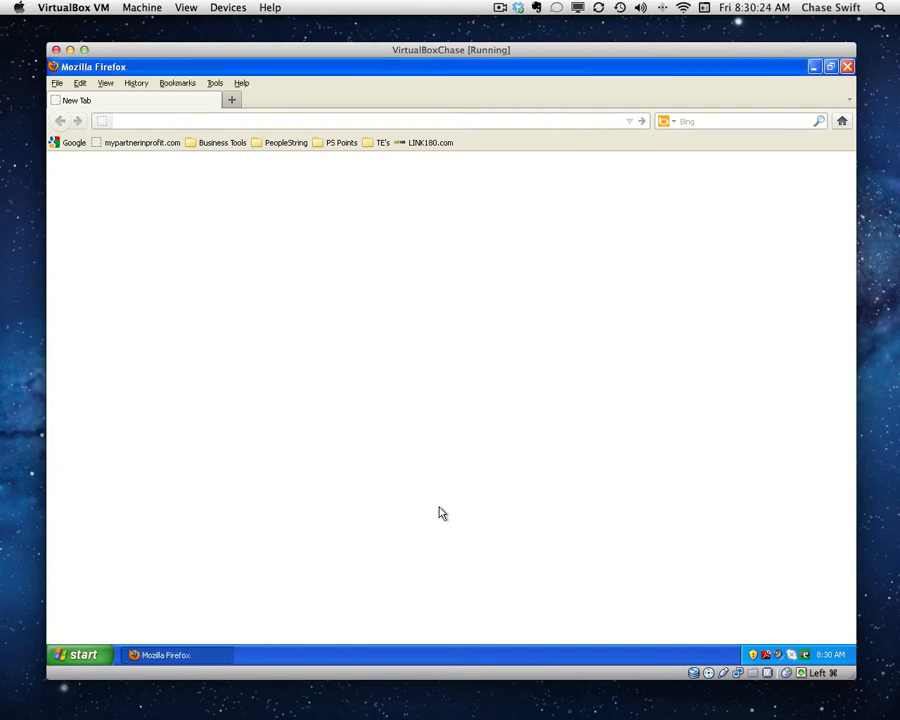
pyautogui.moveTo(800, 118)
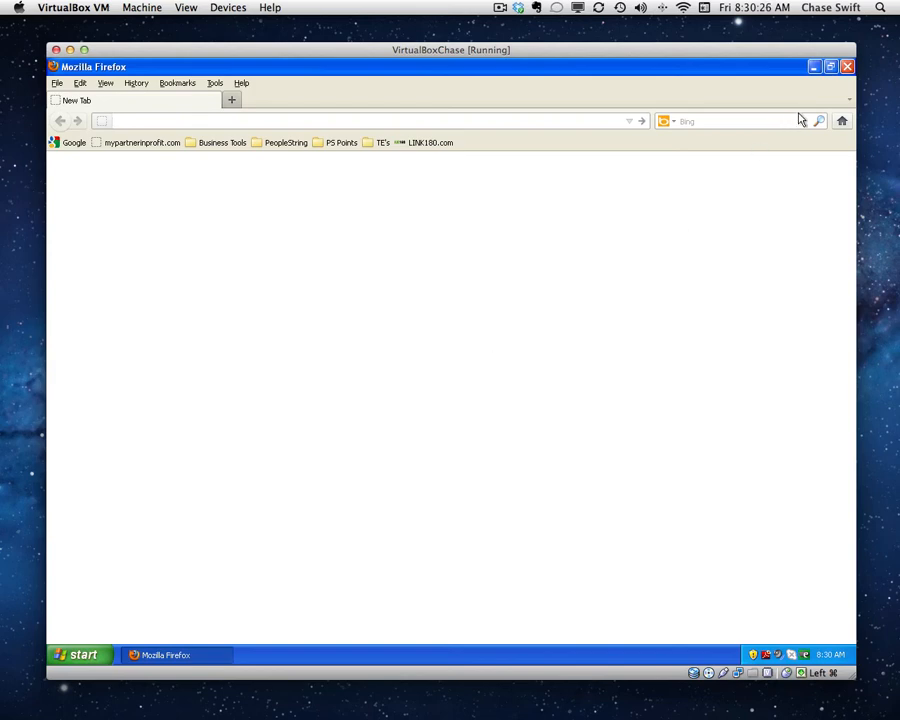
# Quit Firefox and bring up the Windows Start menu to relaunch it.
pyautogui.click(846, 64)
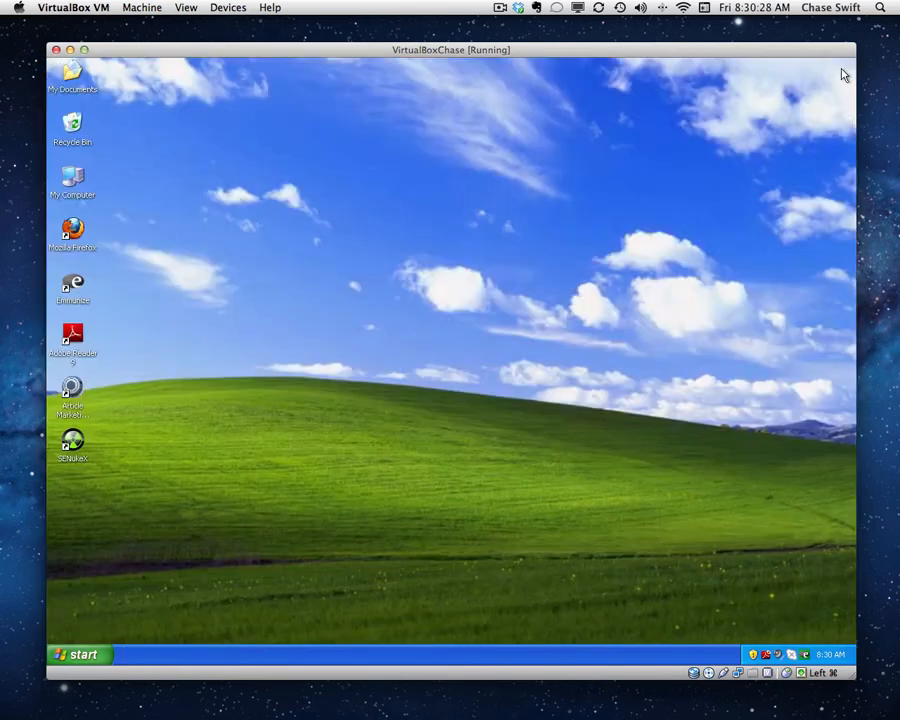
pyautogui.click(78, 654)
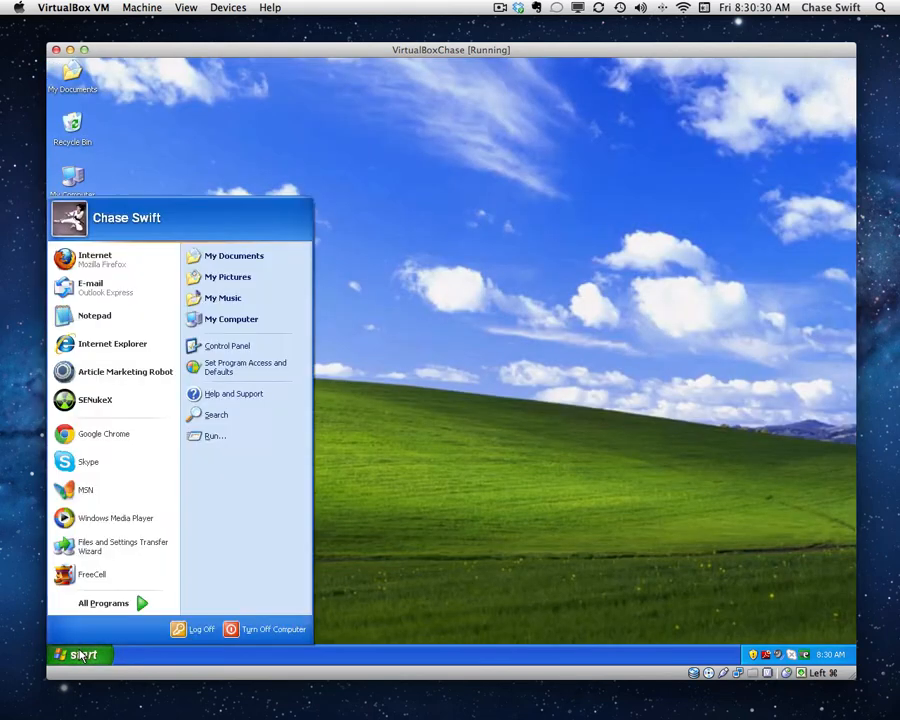
pyautogui.moveTo(96, 260)
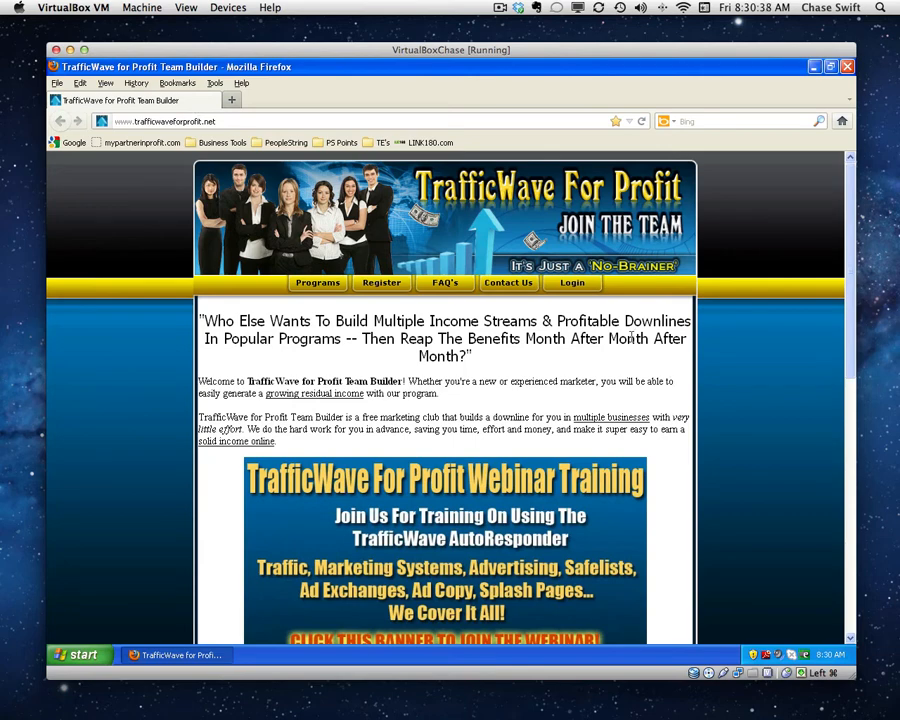
# Sign back in to TrafficWave with saved credentials and head to Update Programs.
pyautogui.click(572, 284)
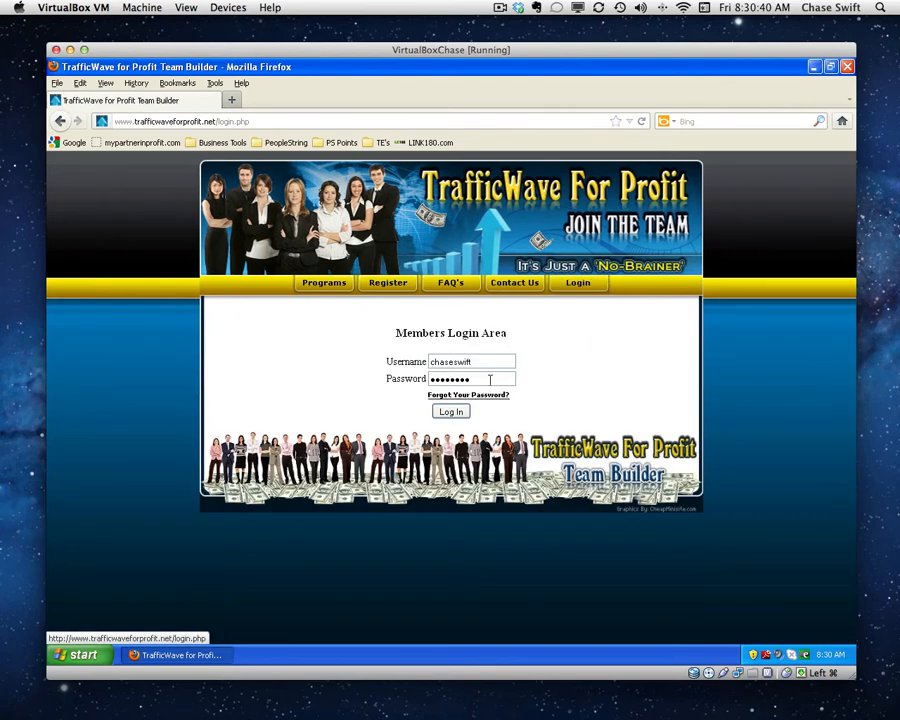
pyautogui.click(450, 410)
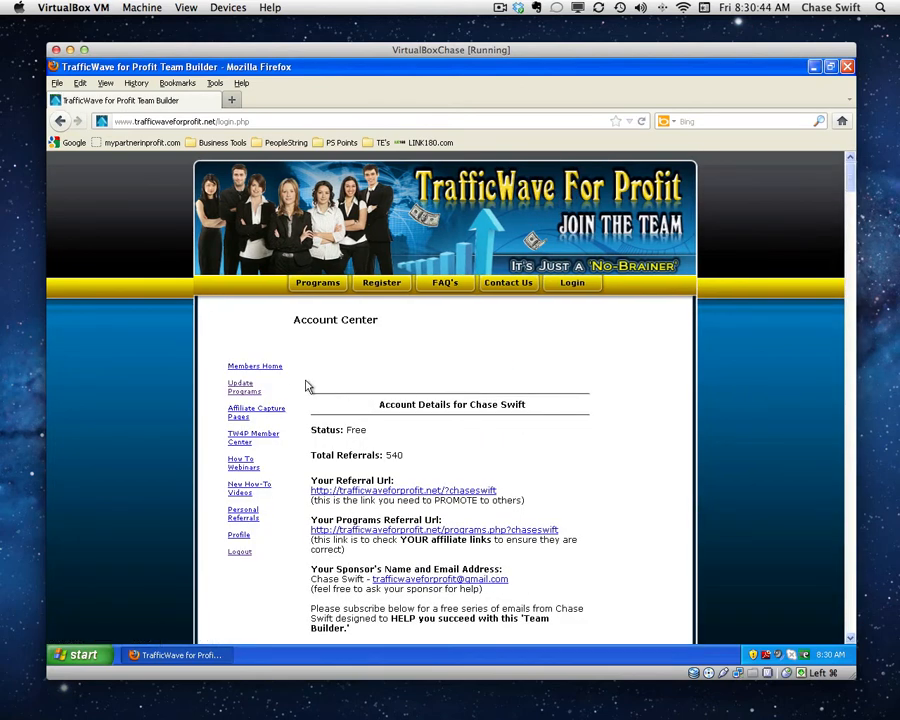
pyautogui.moveTo(242, 390)
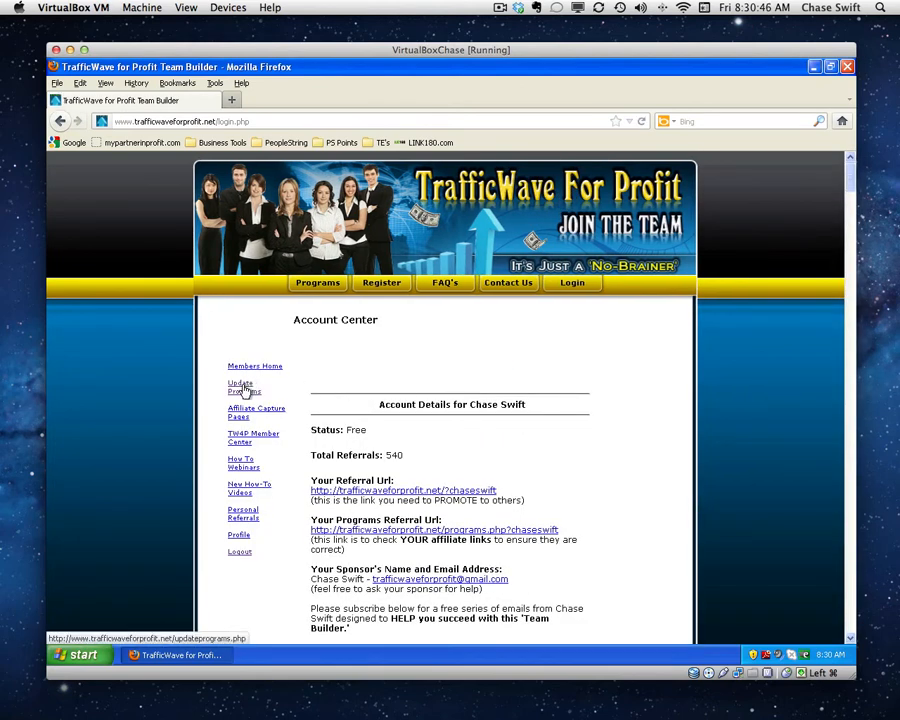
pyautogui.click(240, 388)
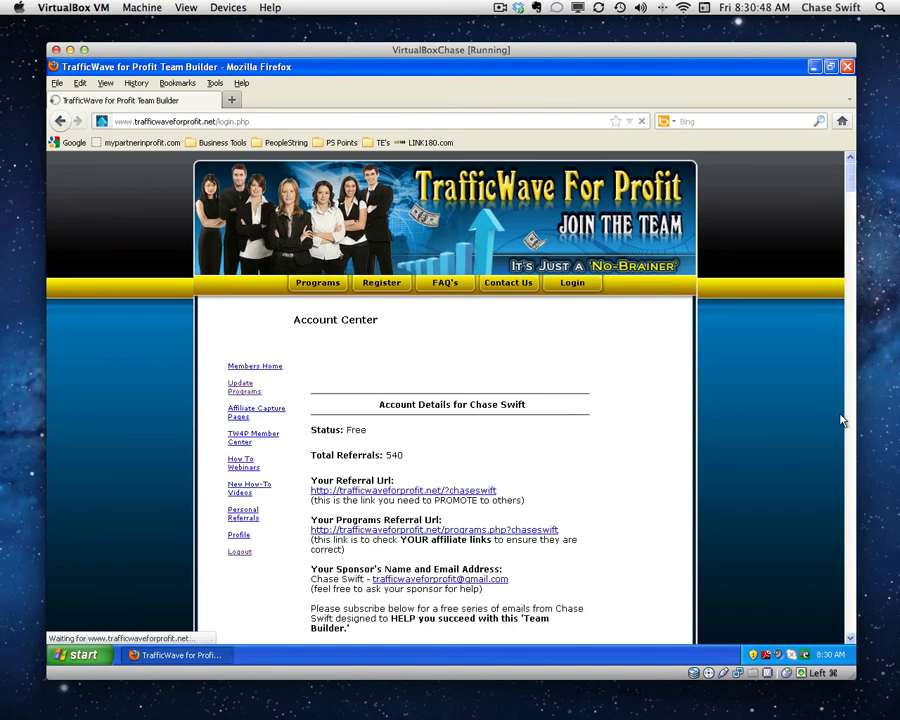
# Load the Team Builder Programs page and scroll through its affiliate program list.
pyautogui.click(240, 388)
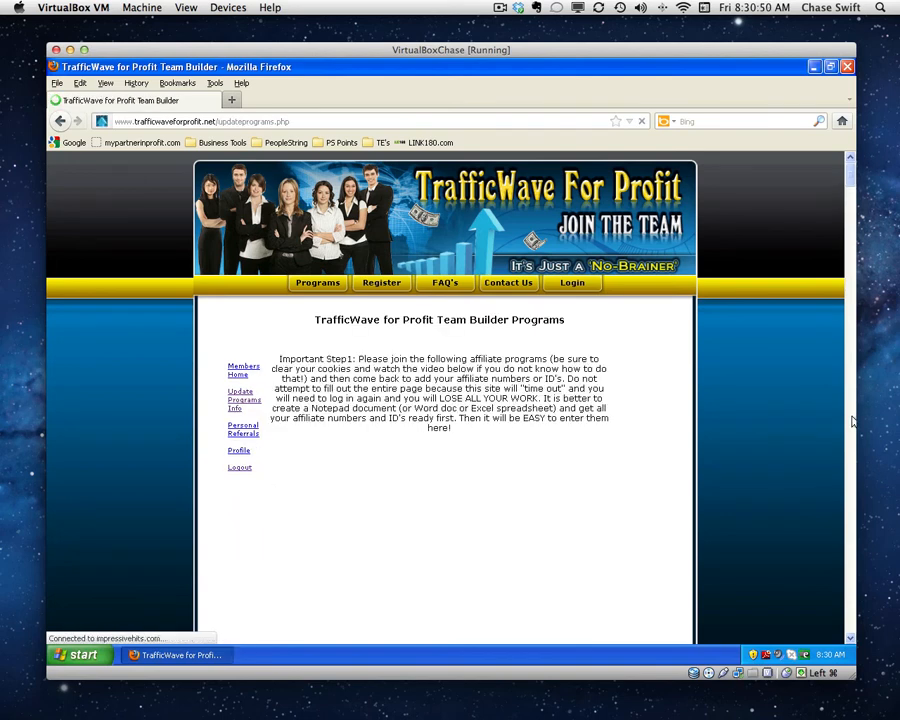
pyautogui.scroll(-3)
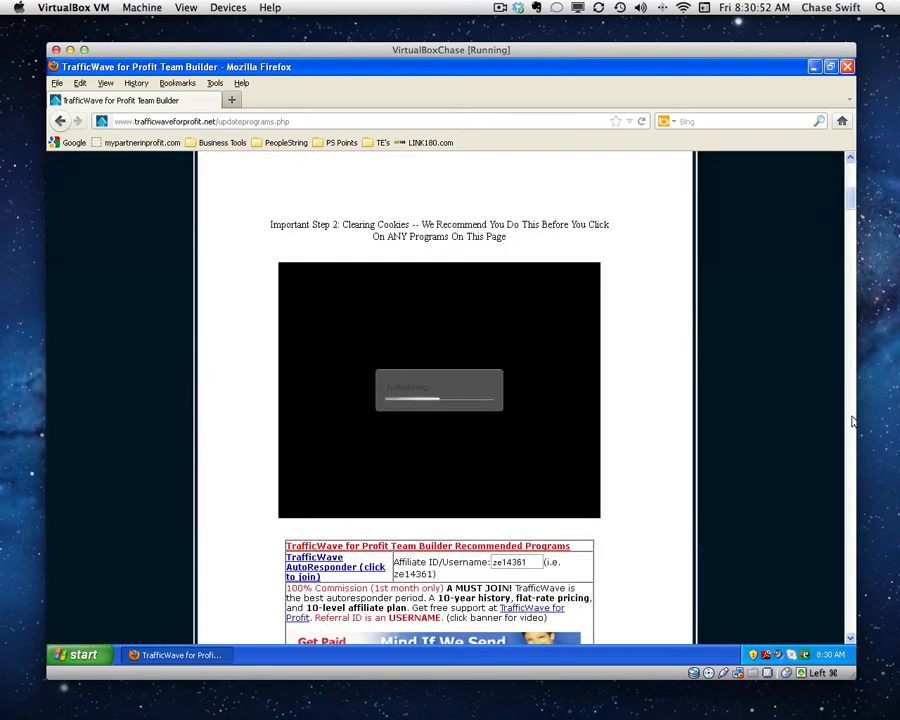
pyautogui.scroll(-3)
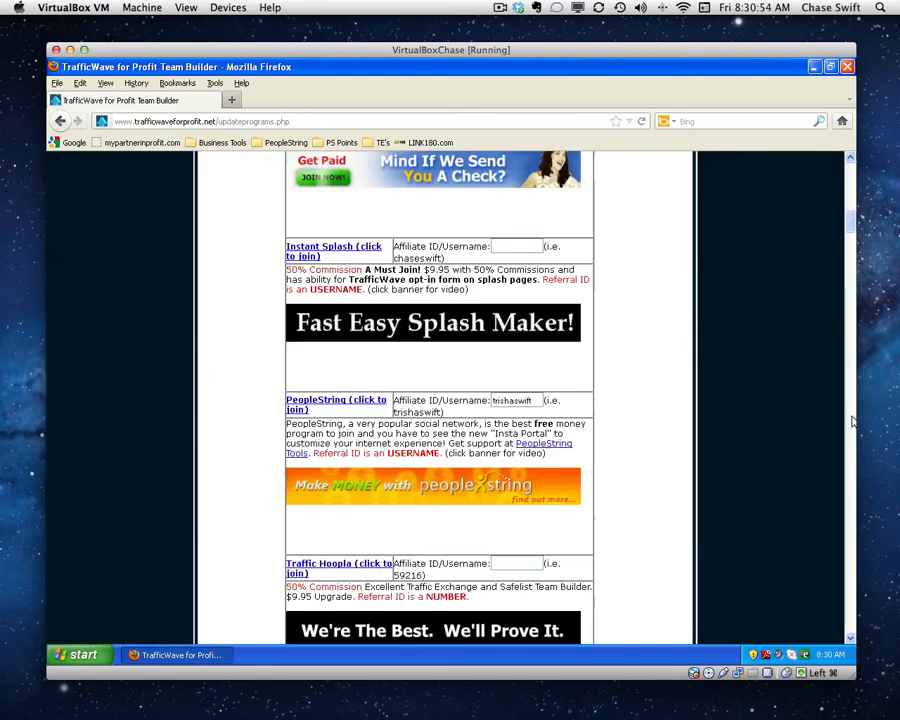
pyautogui.scroll(-3)
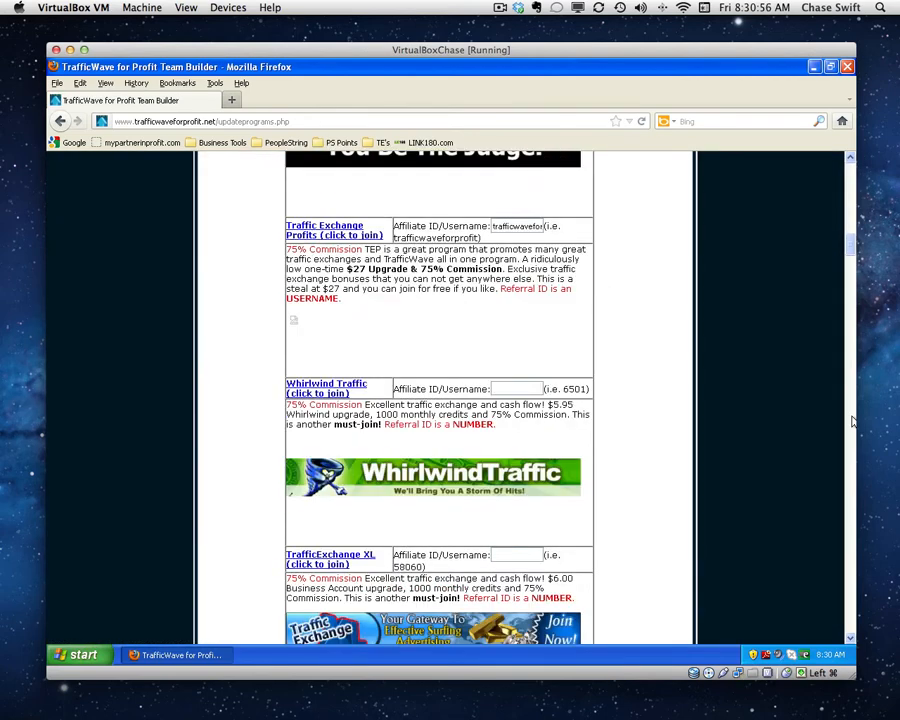
pyautogui.scroll(-3)
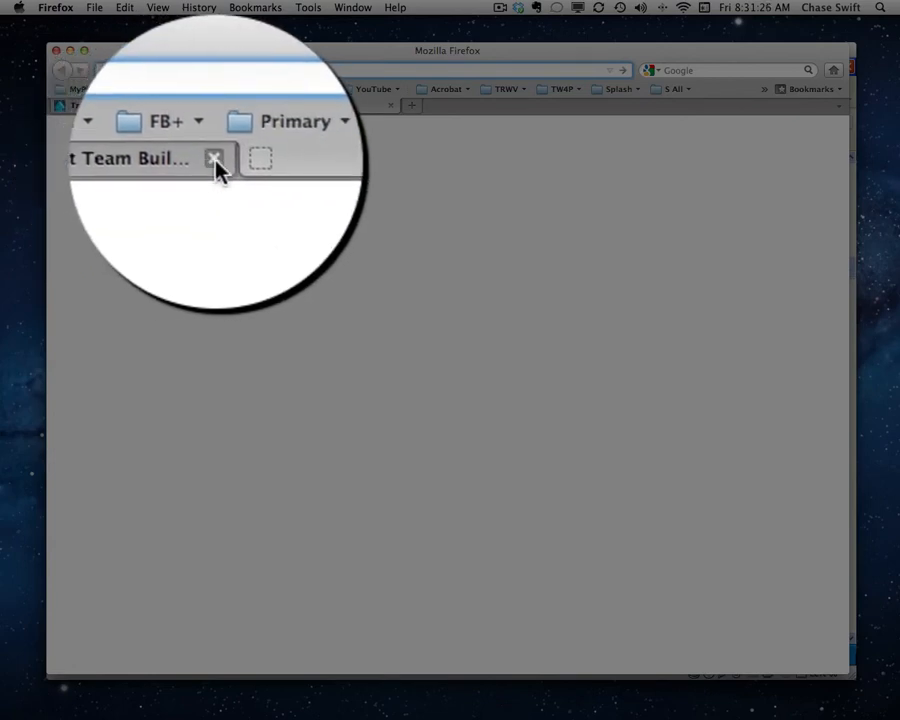
# Close the TrafficWave tab and reach Firefox Preferences from the Mac application menu.
pyautogui.click(212, 158)
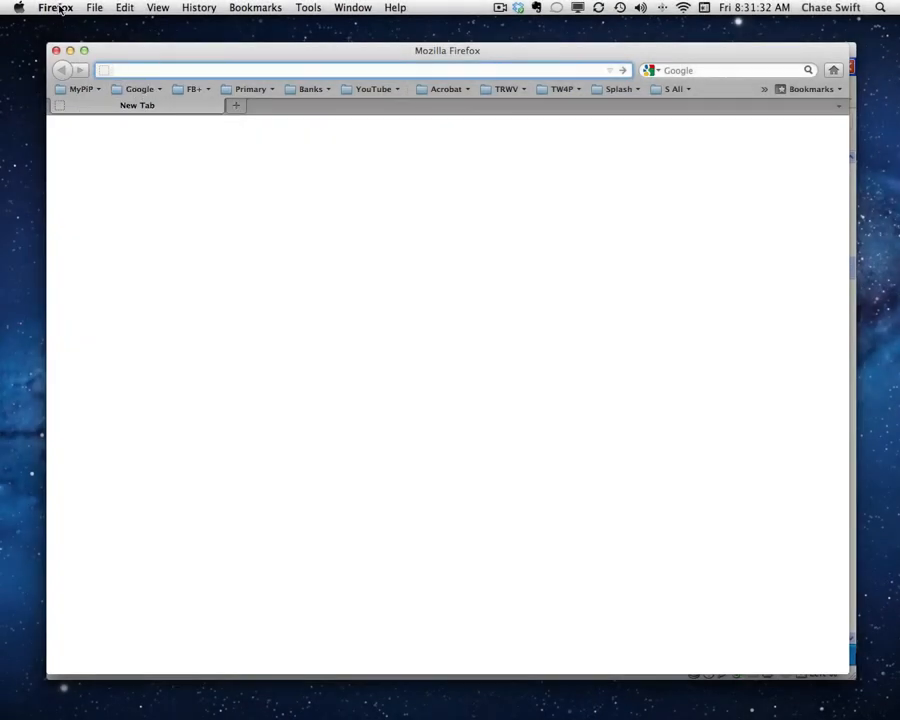
pyautogui.click(58, 8)
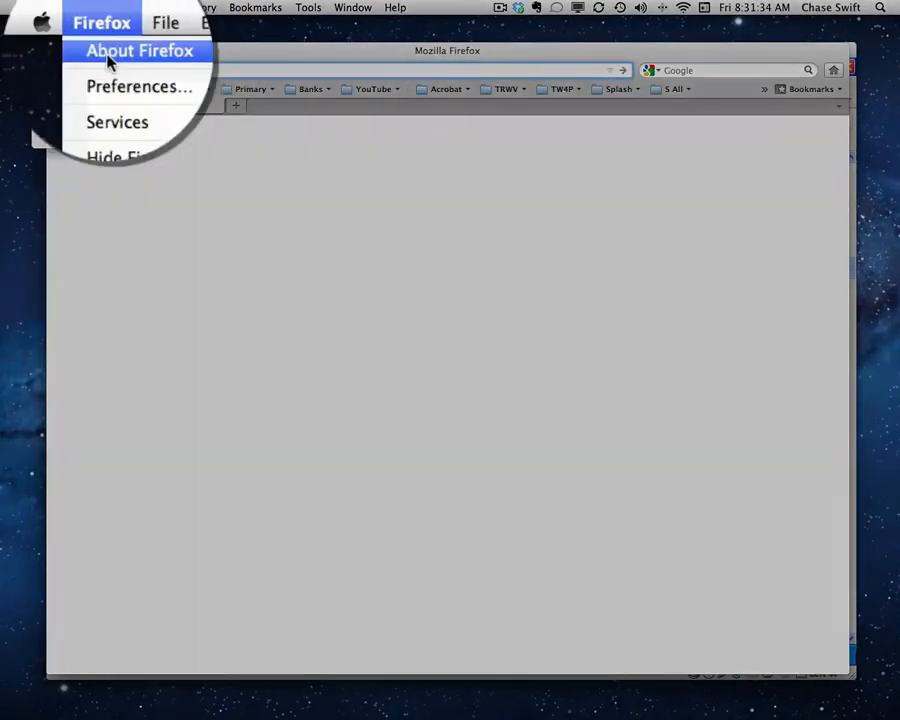
pyautogui.moveTo(164, 130)
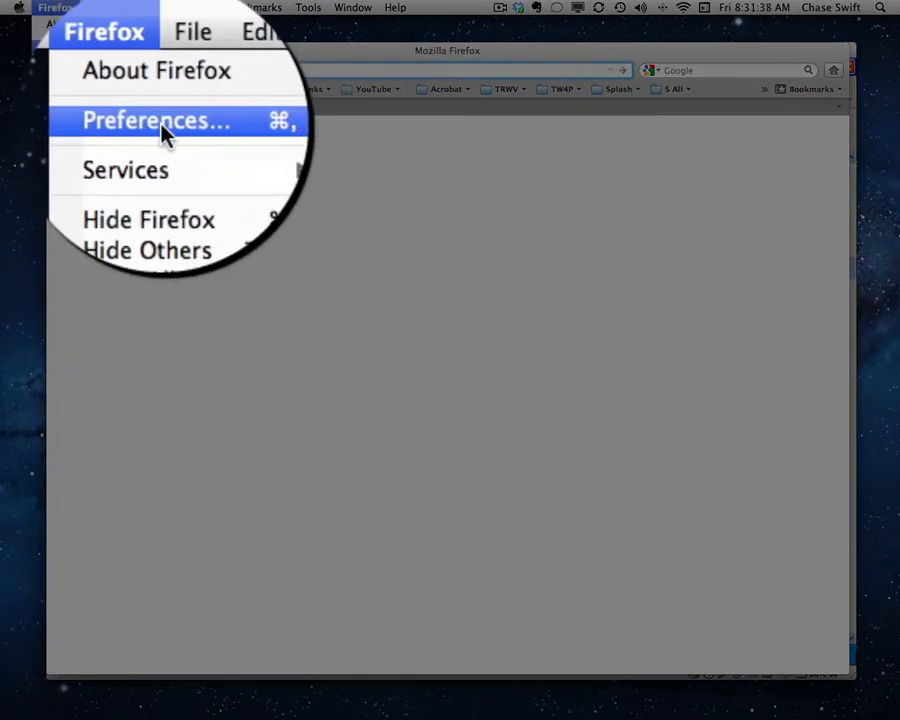
pyautogui.click(156, 120)
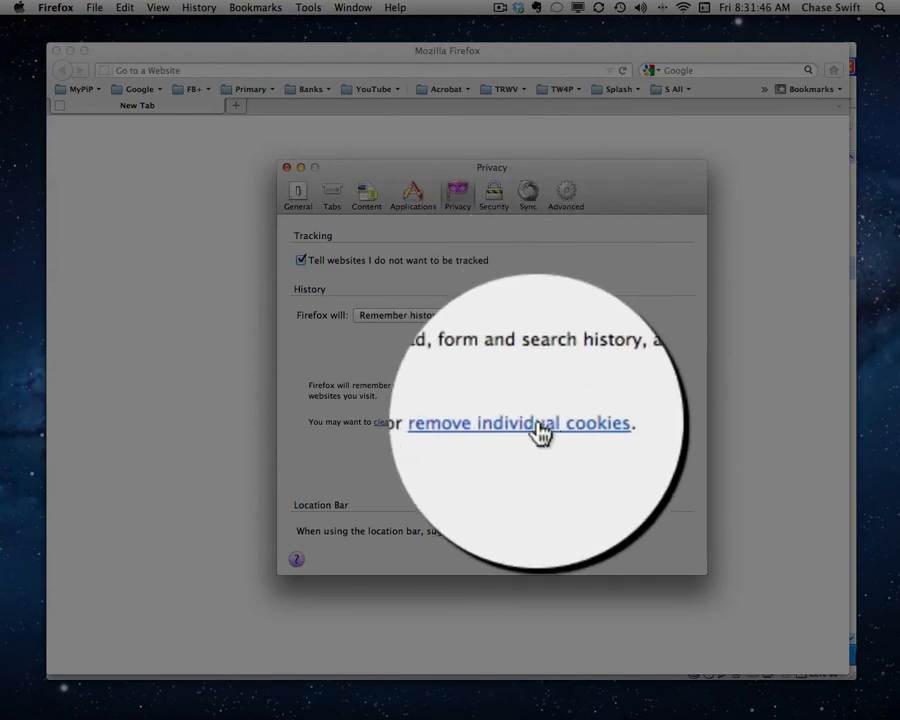
# Remove all cookies from the Privacy cookie list and close the empty list.
pyautogui.click(516, 424)
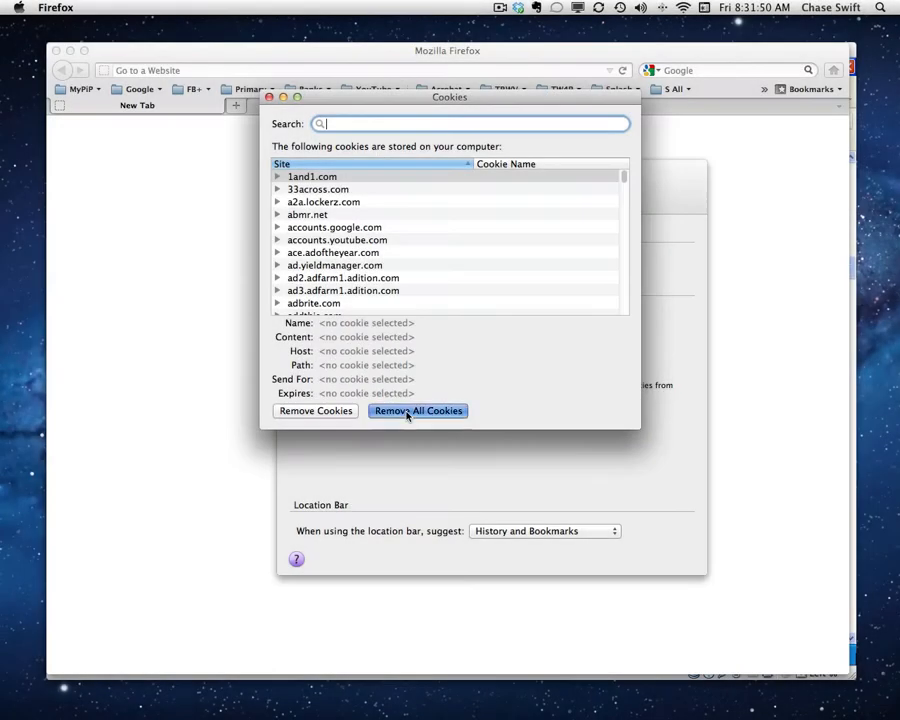
pyautogui.click(416, 412)
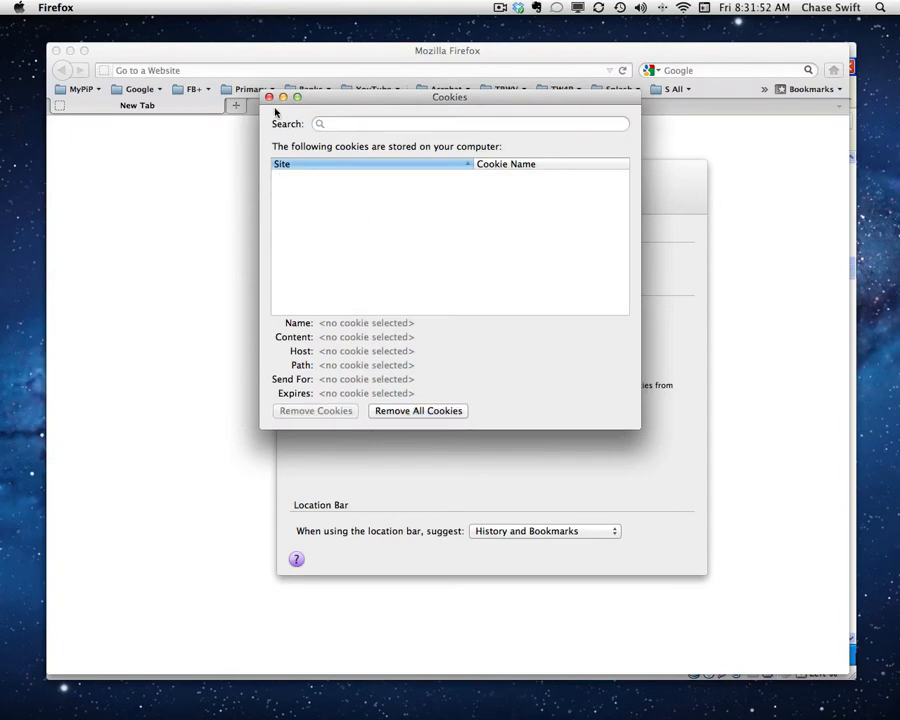
pyautogui.click(264, 96)
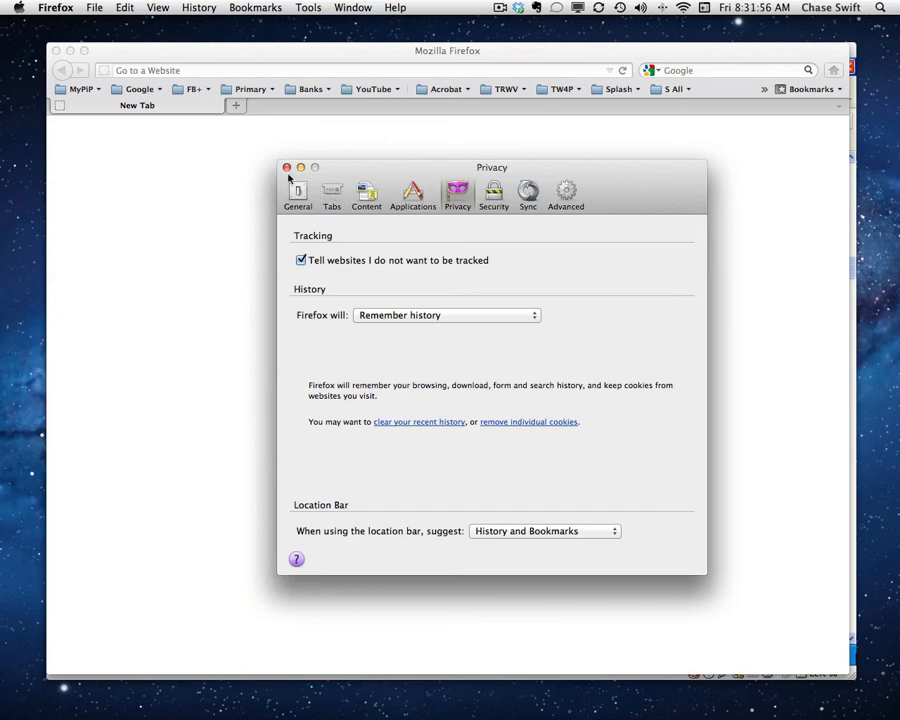
# Sign in to TrafficWave For Profit via the TW4P bookmark as 'chaseswift', reaching the Account Center.
pyautogui.click(288, 168)
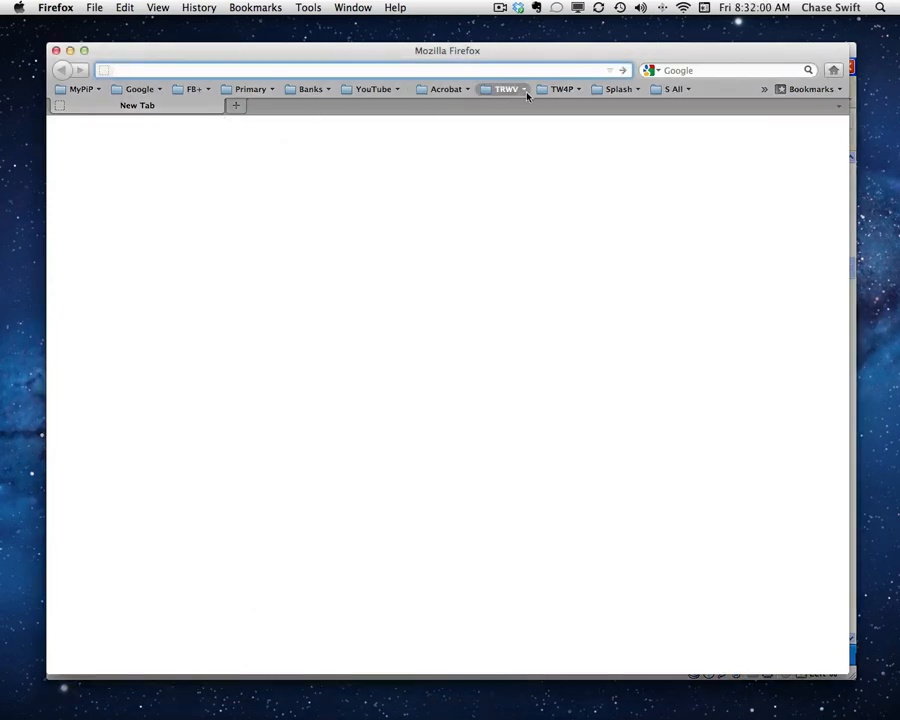
pyautogui.click(508, 88)
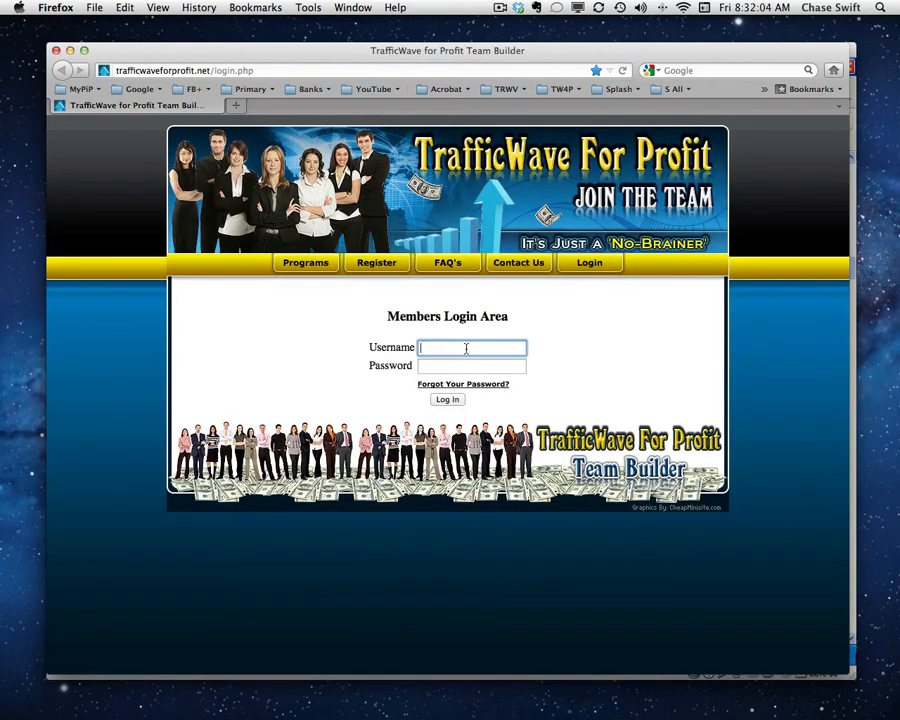
pyautogui.write('chaseswift')
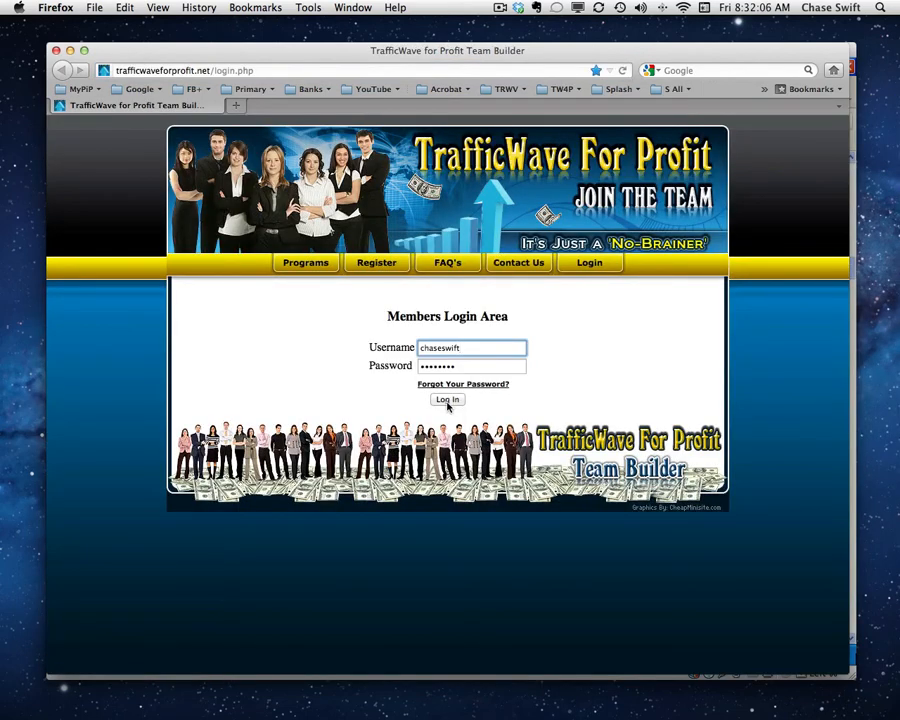
pyautogui.click(448, 400)
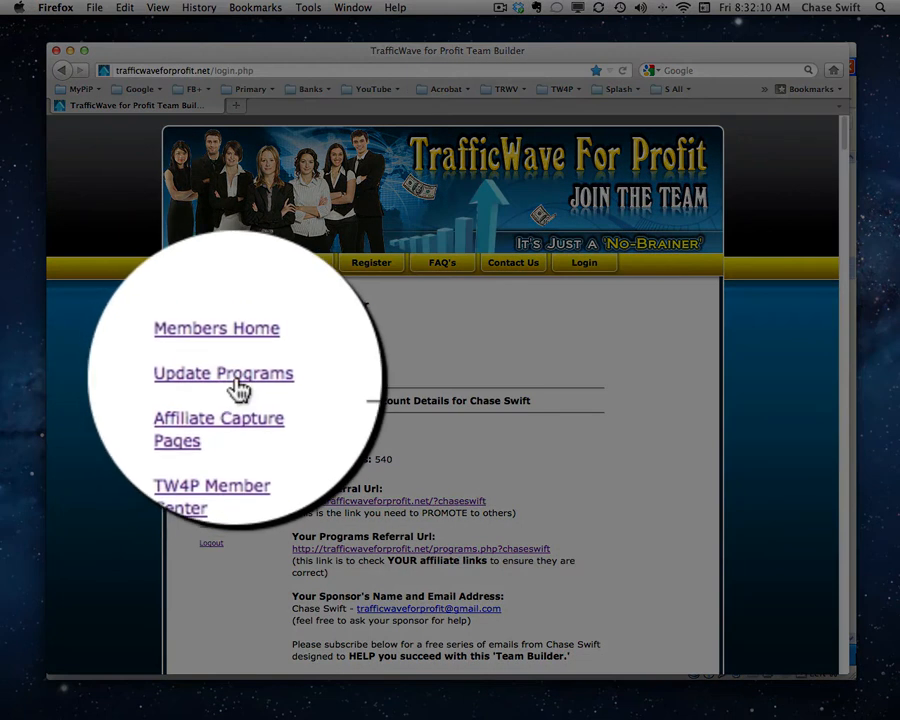
# Open Update Programs from the Account Center sidebar and scroll through its affiliate program list.
pyautogui.click(222, 374)
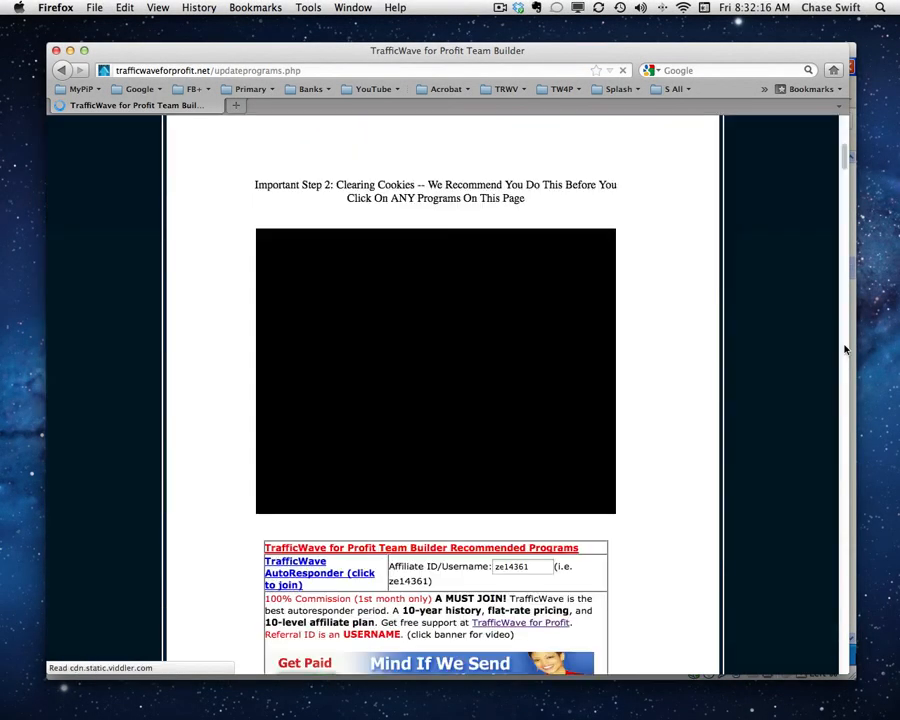
pyautogui.scroll(-3)
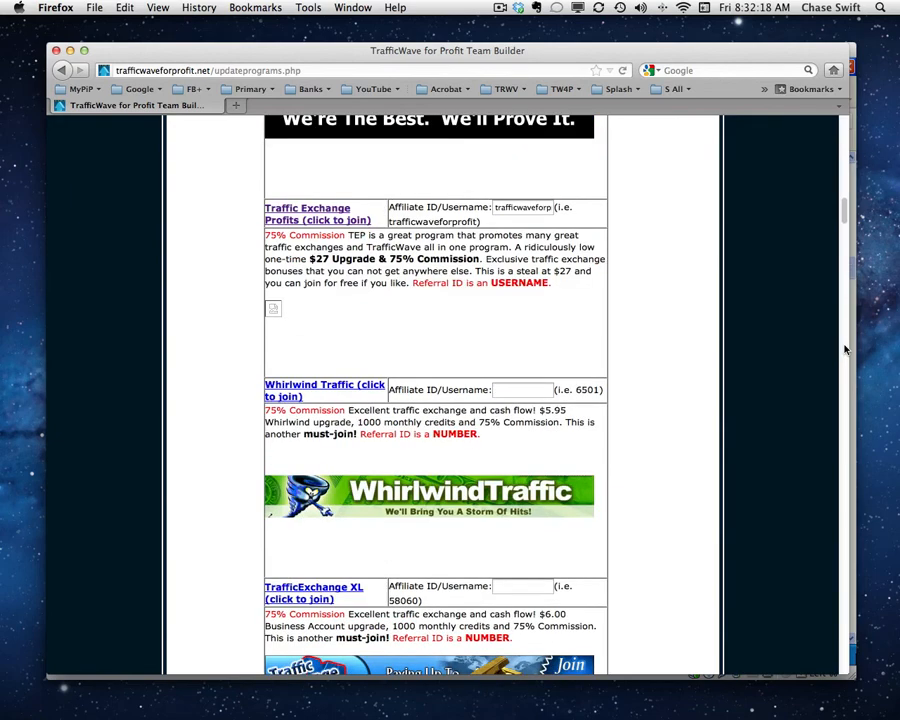
pyautogui.scroll(-3)
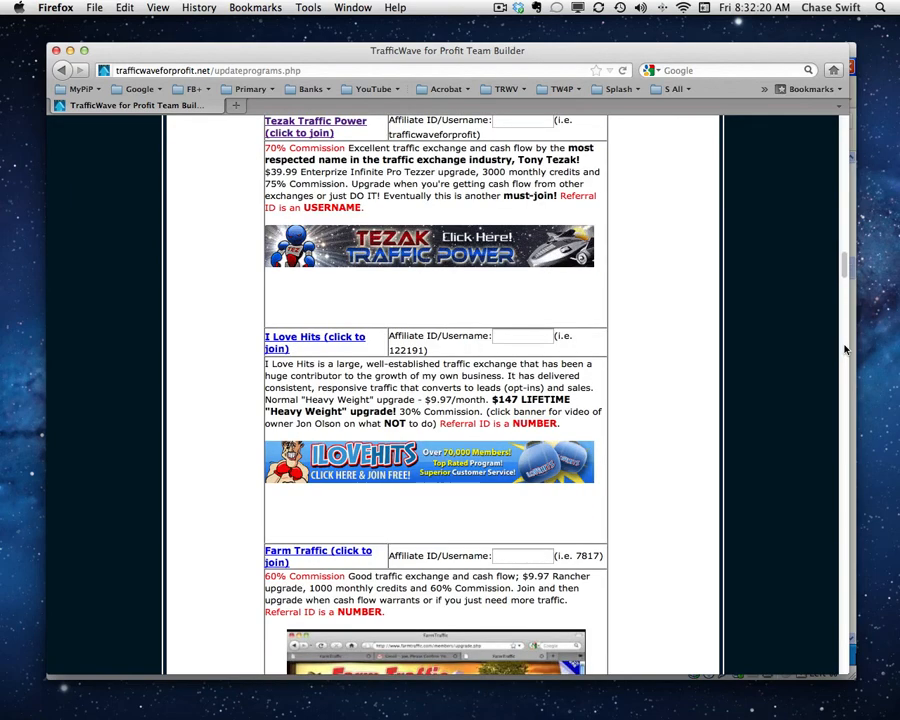
pyautogui.scroll(-3)
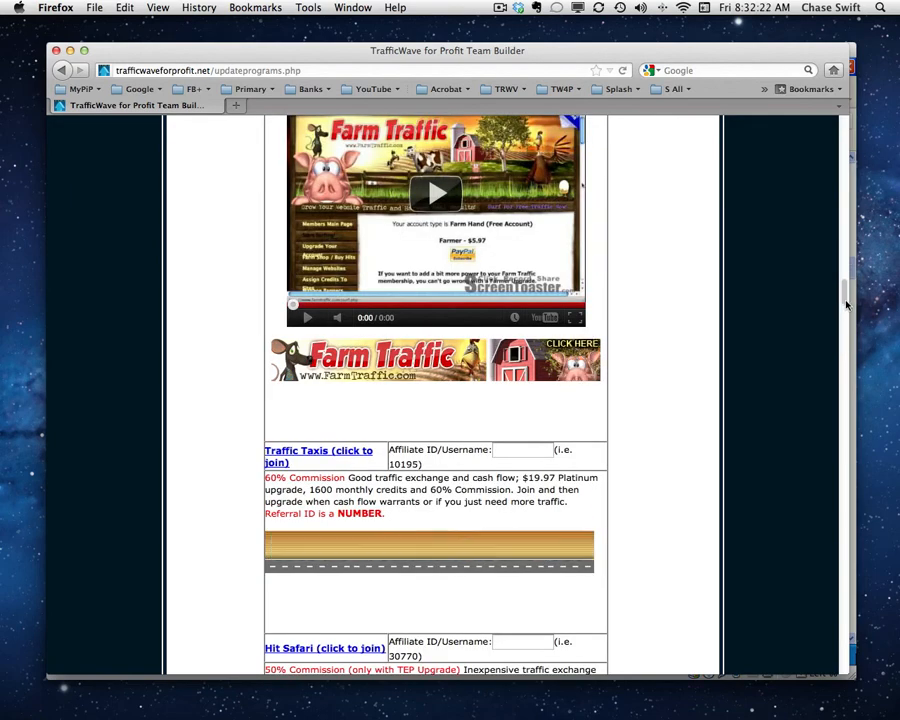